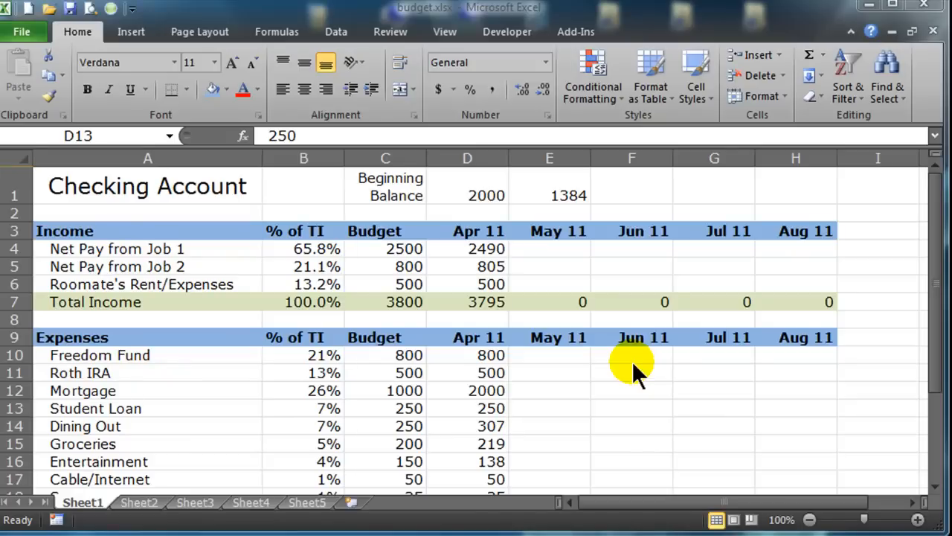
mouse_move(573, 345)
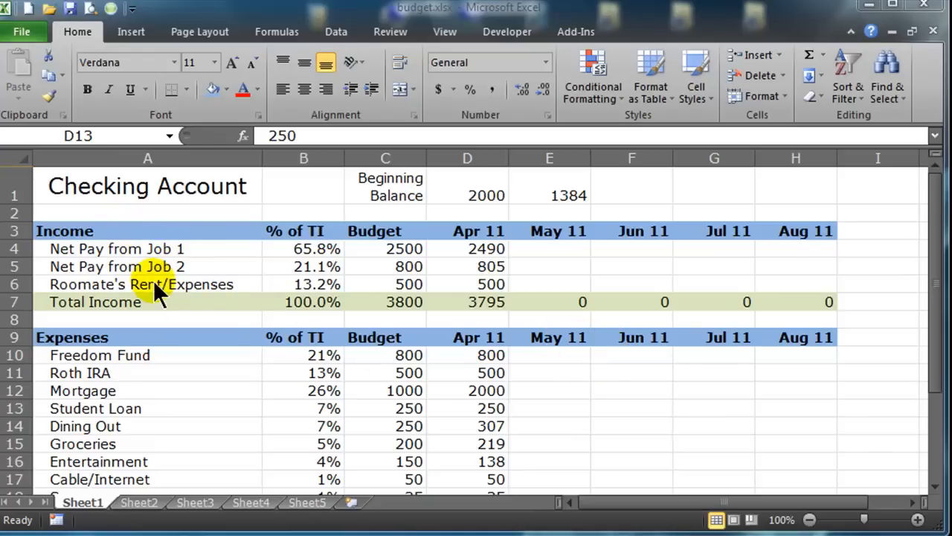
mouse_move(298, 464)
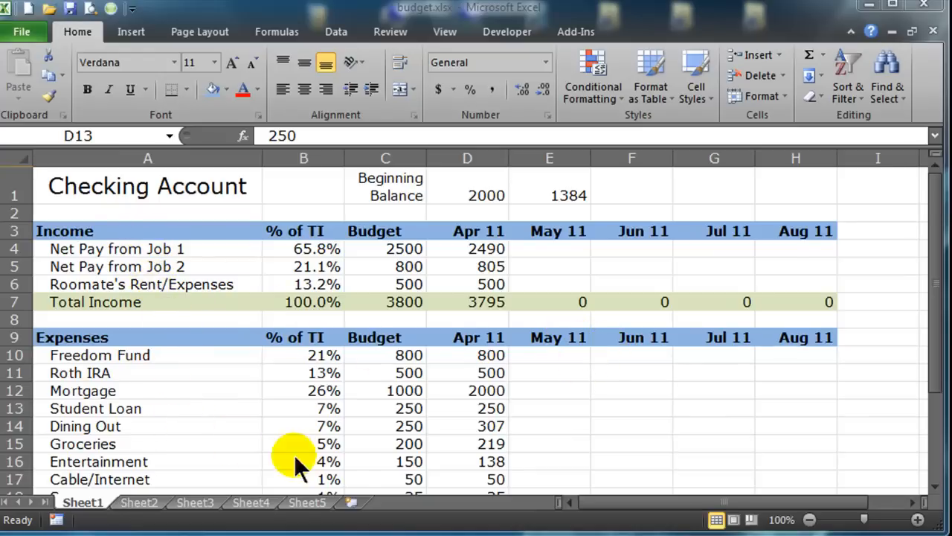
mouse_move(417, 290)
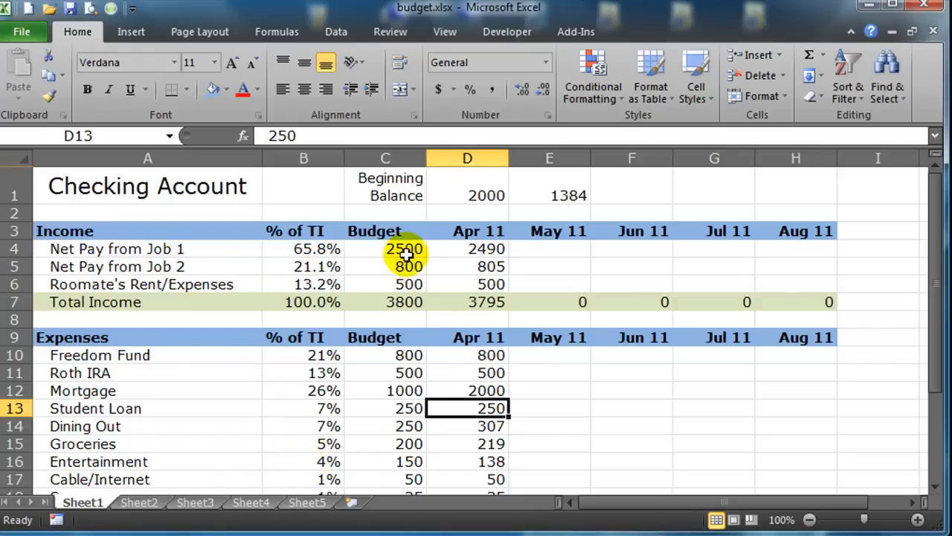
Review the balance cells, then freeze panes at D1 so label and Budget columns stay fixed
click(467, 231)
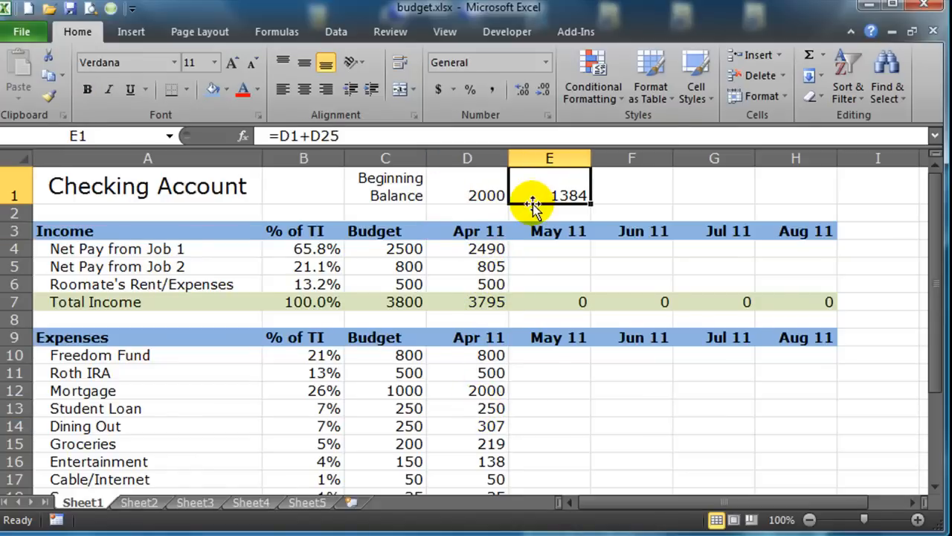
click(467, 195)
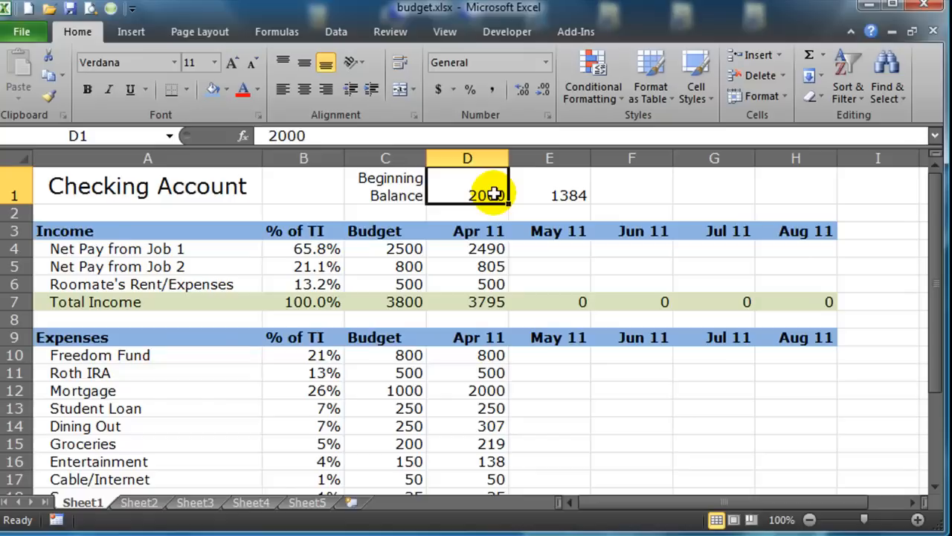
mouse_move(569, 426)
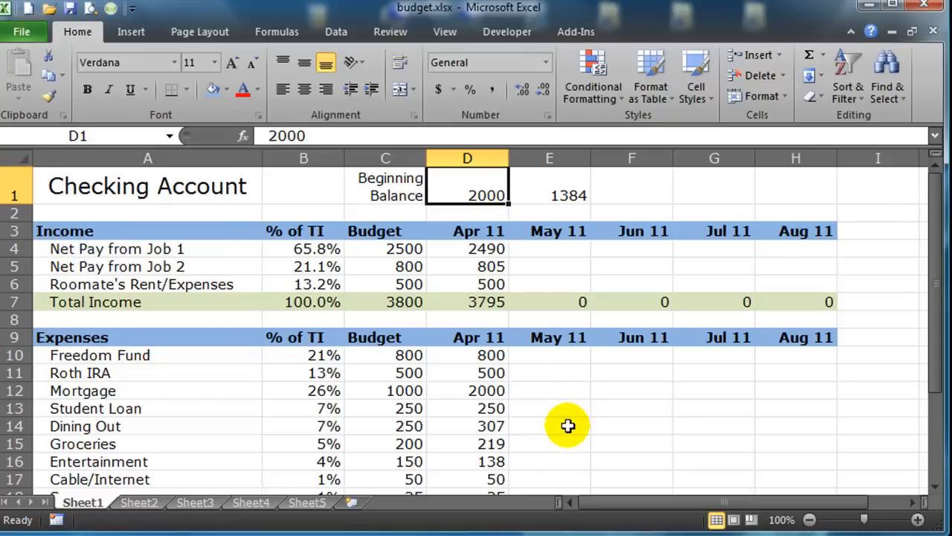
scroll(down, 3)
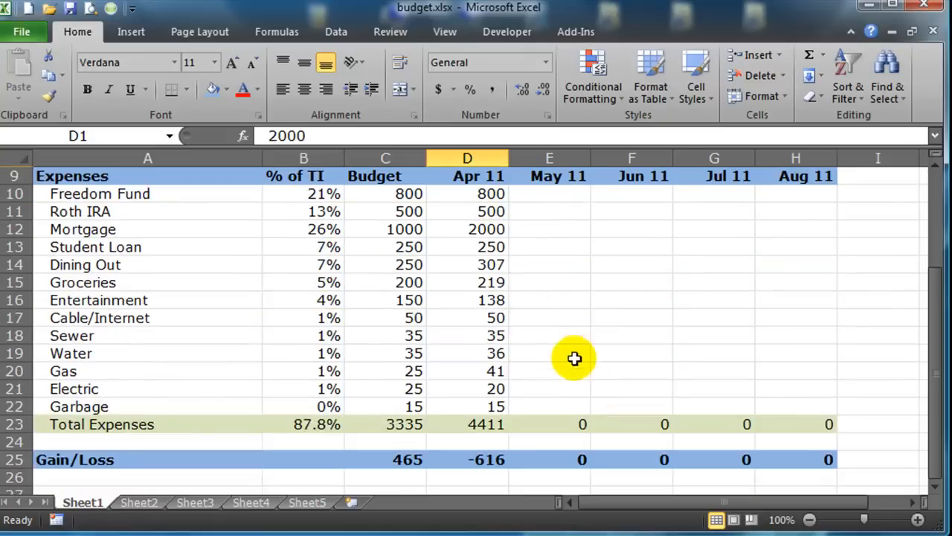
mouse_move(488, 468)
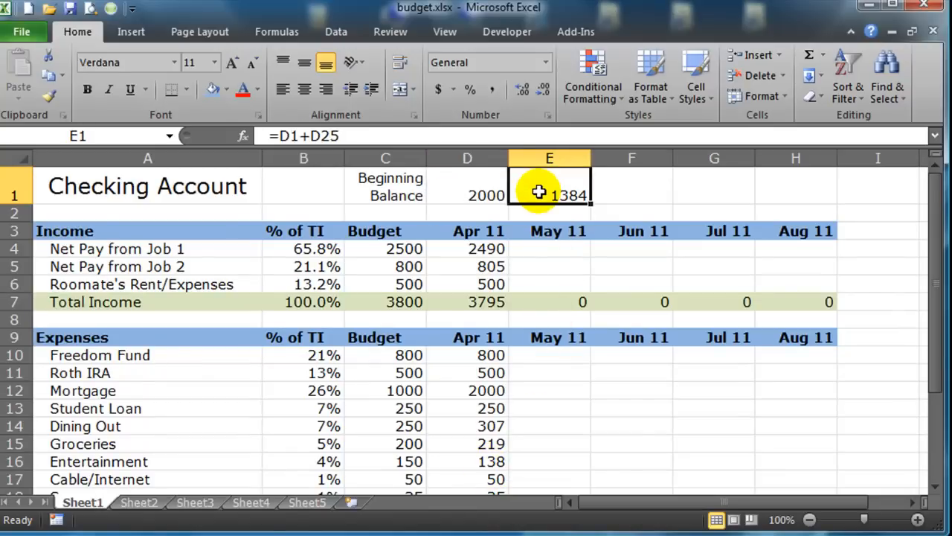
mouse_move(878, 283)
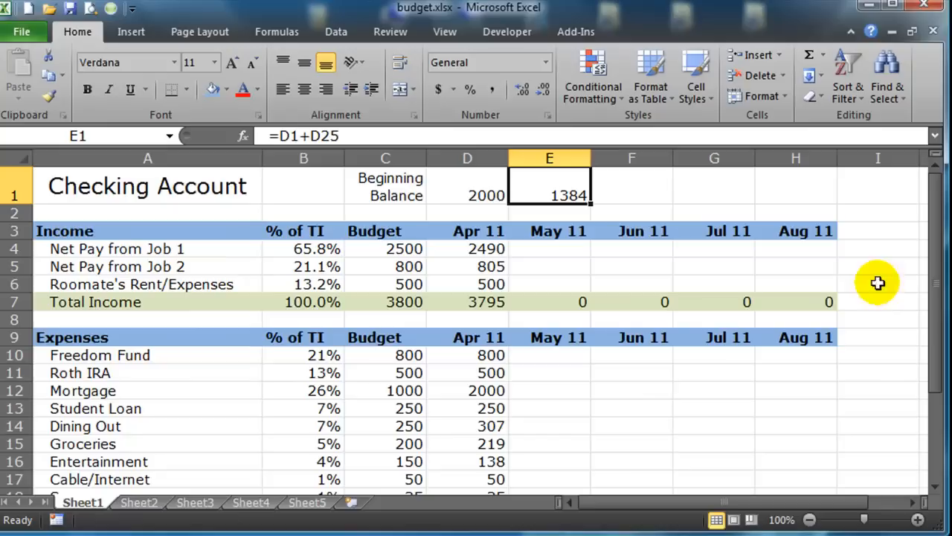
mouse_move(872, 292)
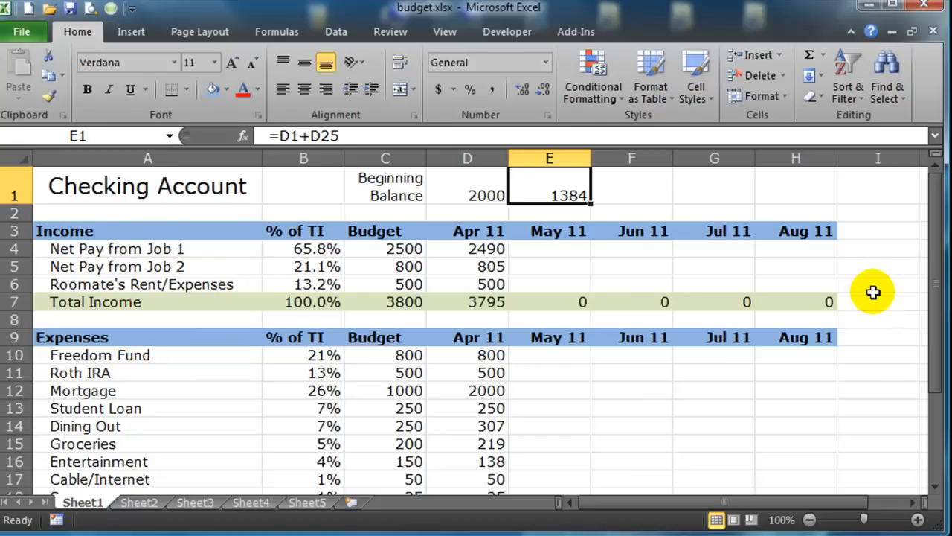
mouse_move(461, 194)
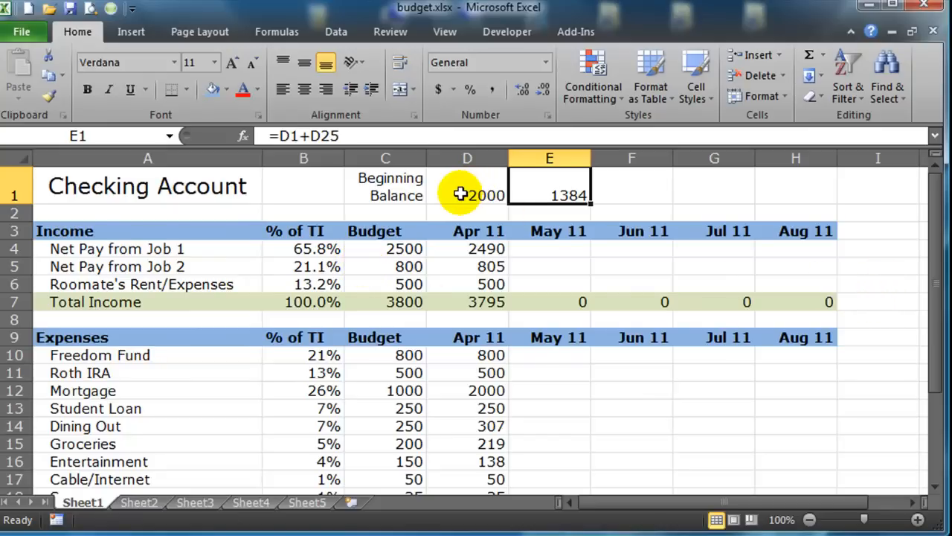
click(467, 195)
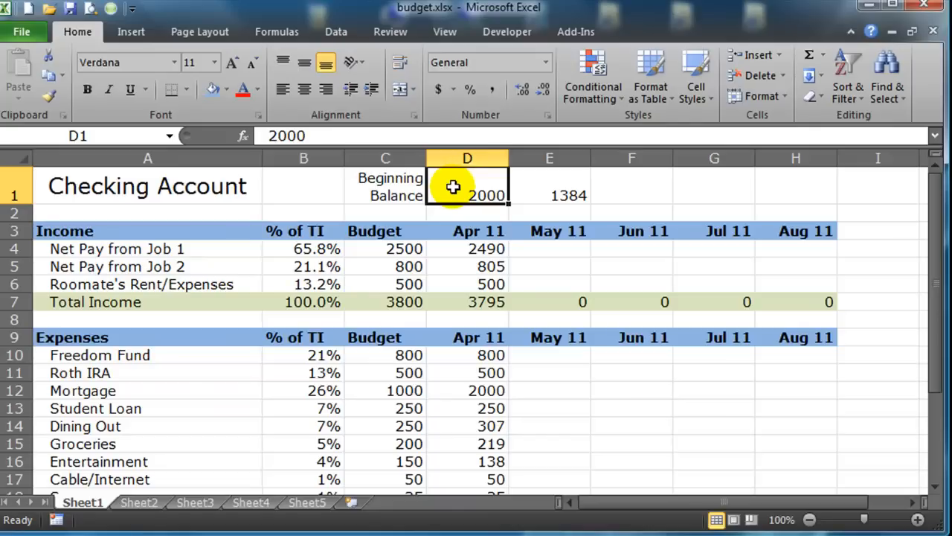
mouse_move(380, 200)
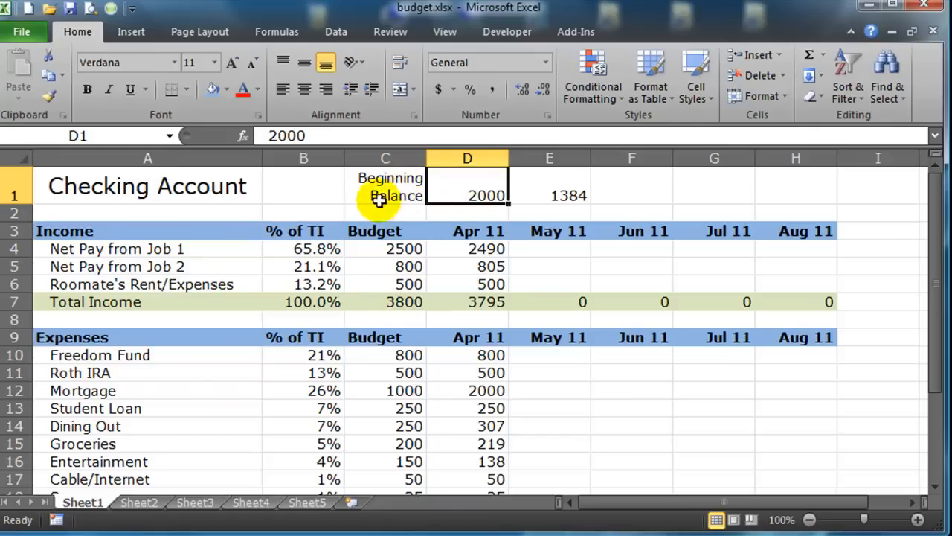
mouse_move(399, 416)
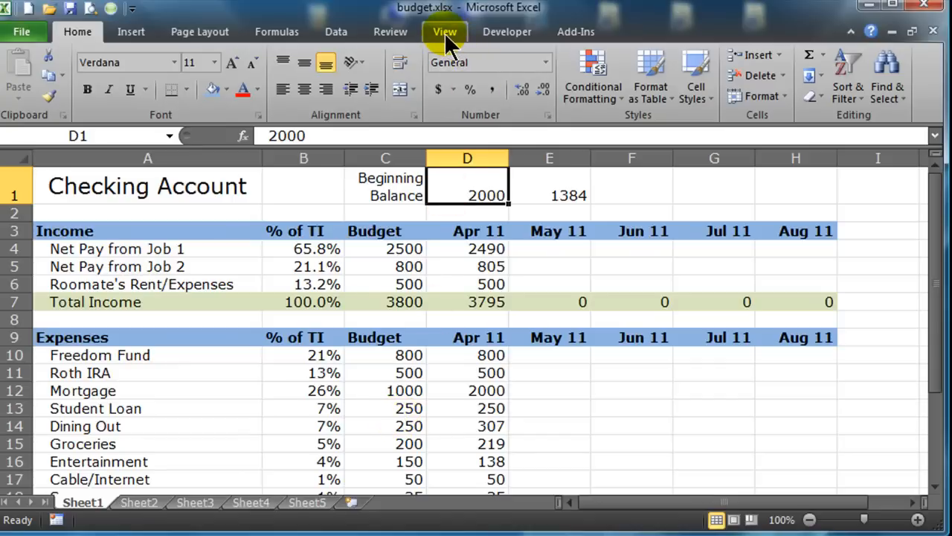
click(445, 31)
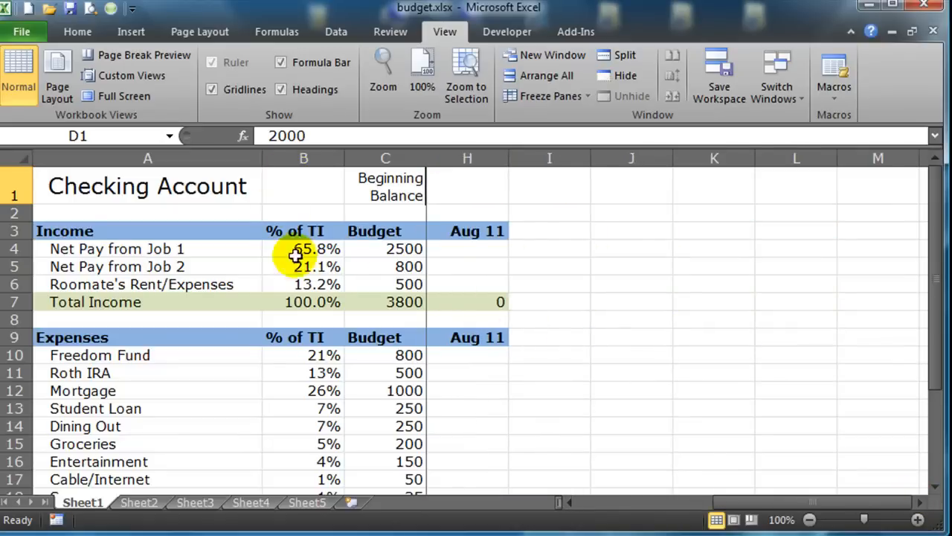
mouse_move(336, 200)
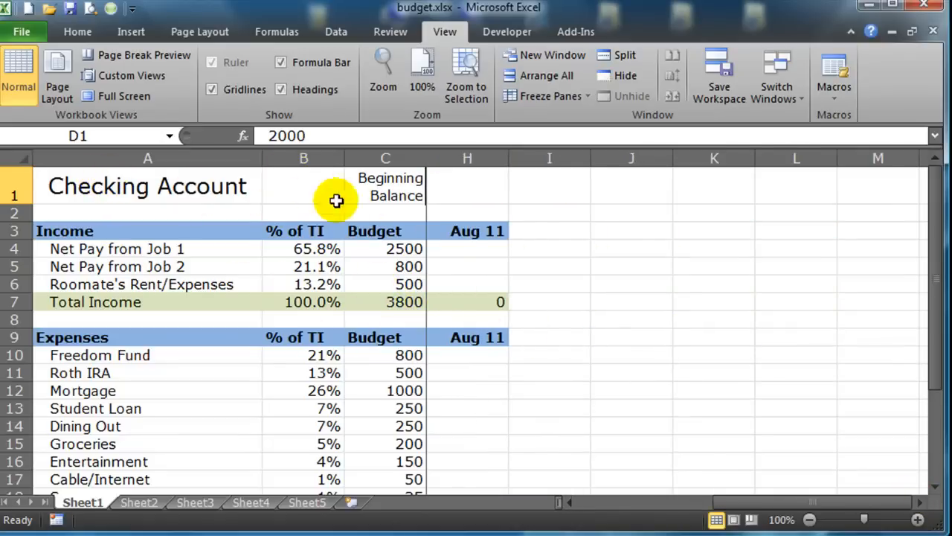
mouse_move(292, 372)
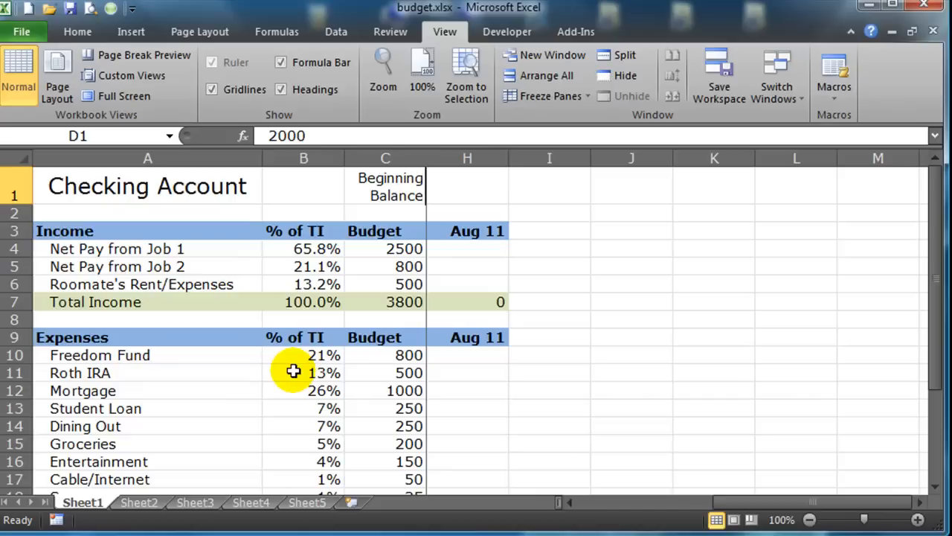
mouse_move(622, 514)
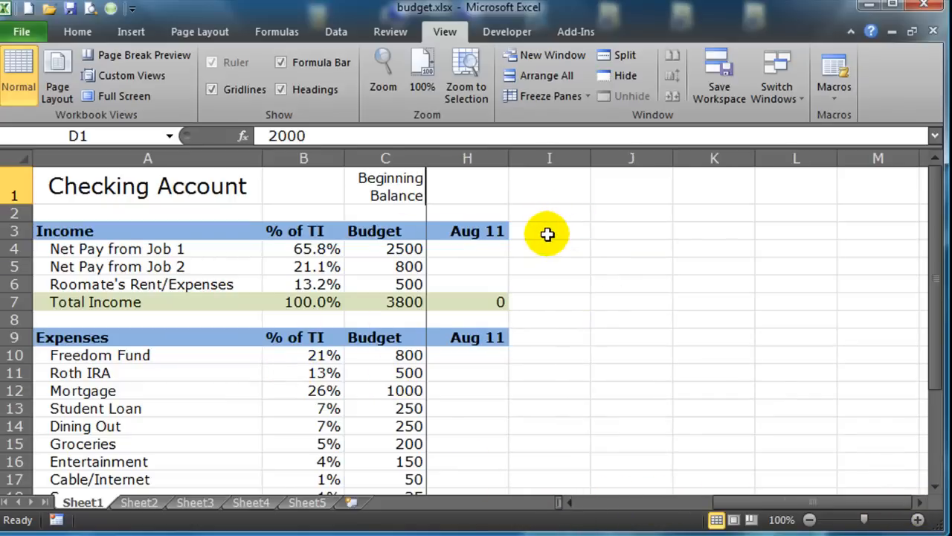
Add Average and Total headings in I3:J3 and paint them with the Aug 11 heading's formatting
click(549, 231)
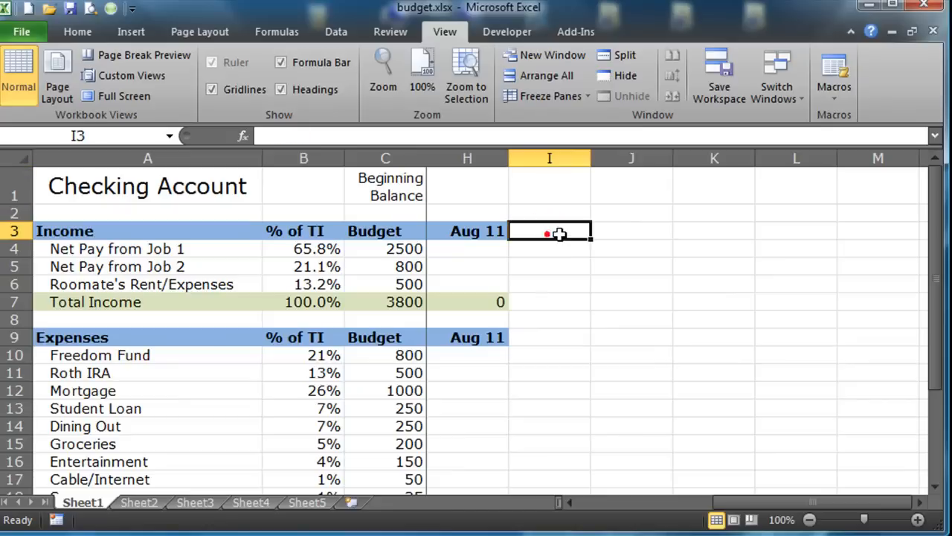
text(Average)
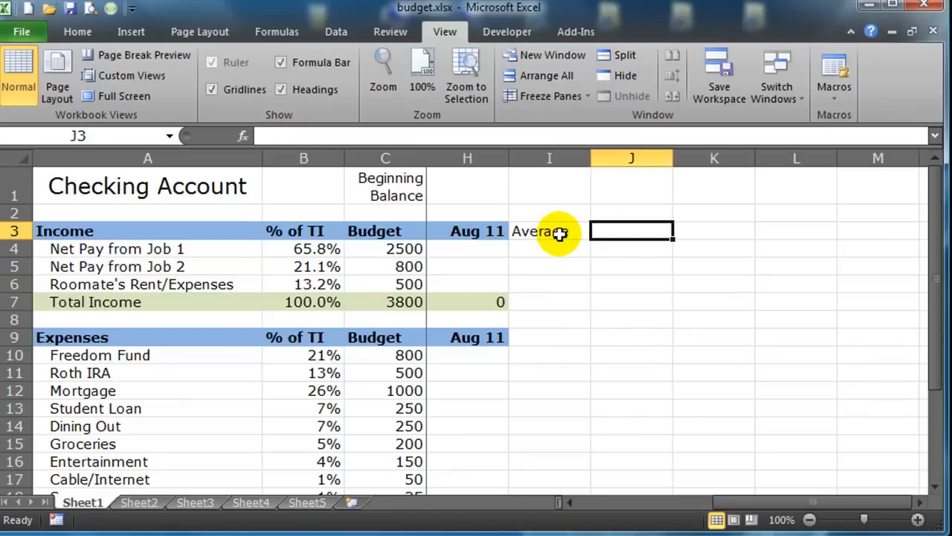
text(Total)
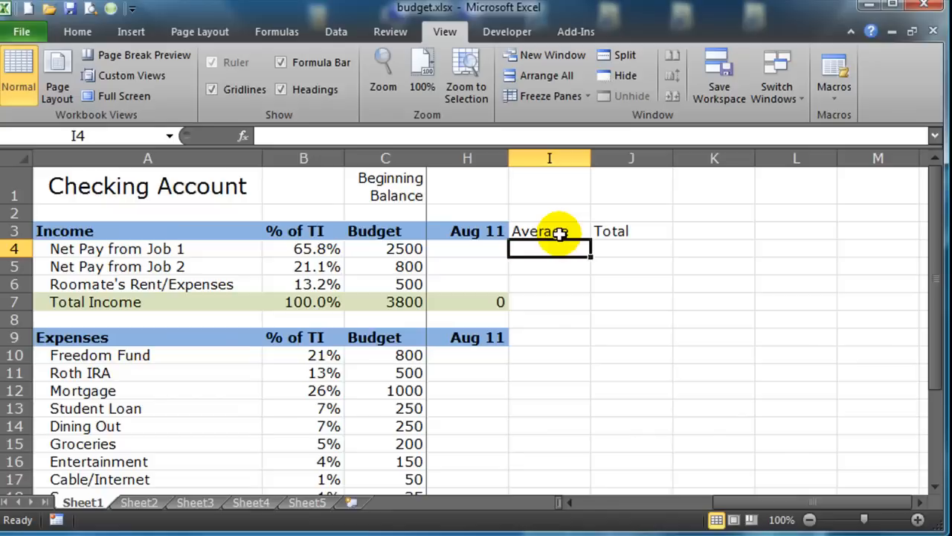
mouse_move(491, 233)
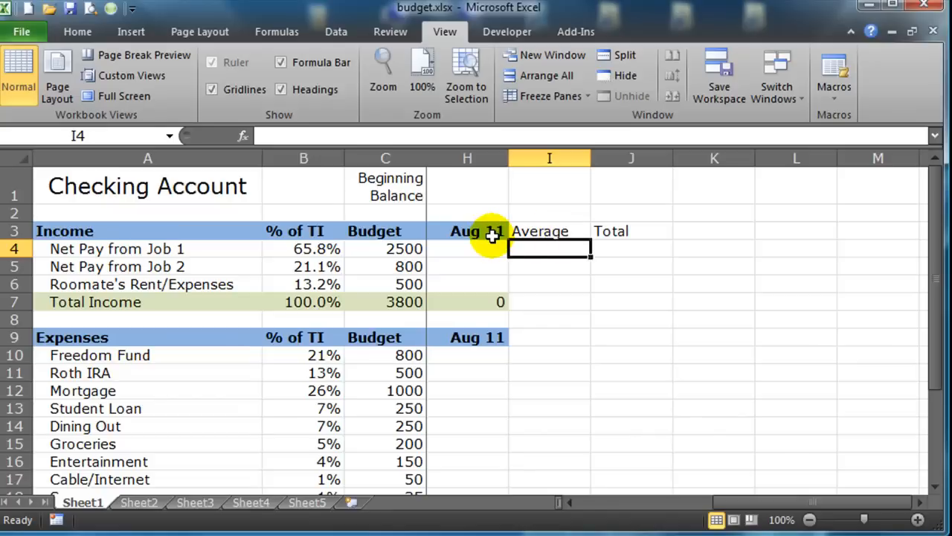
click(77, 32)
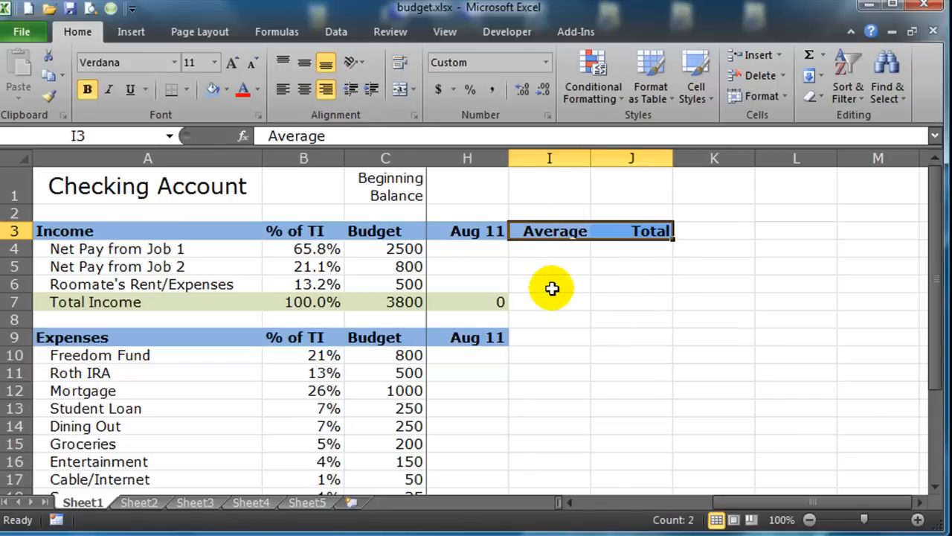
mouse_move(579, 311)
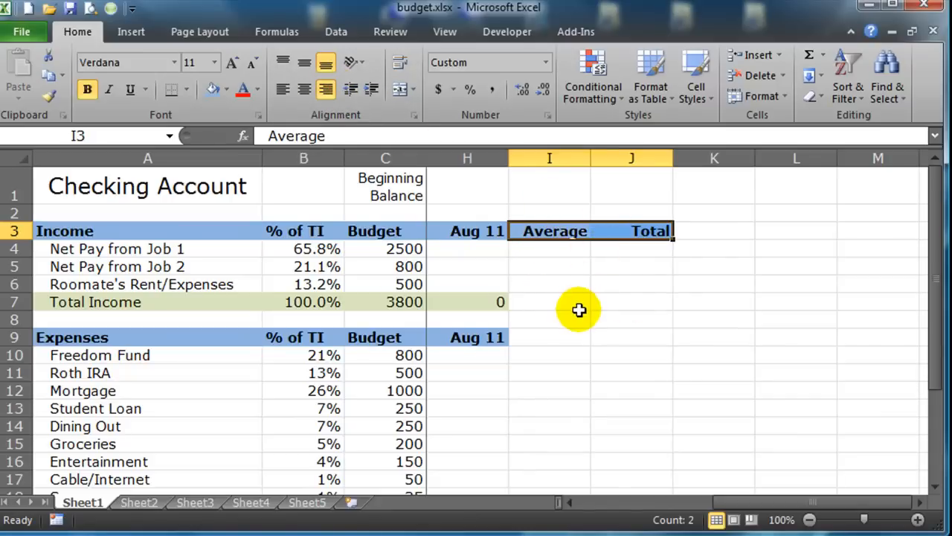
click(468, 300)
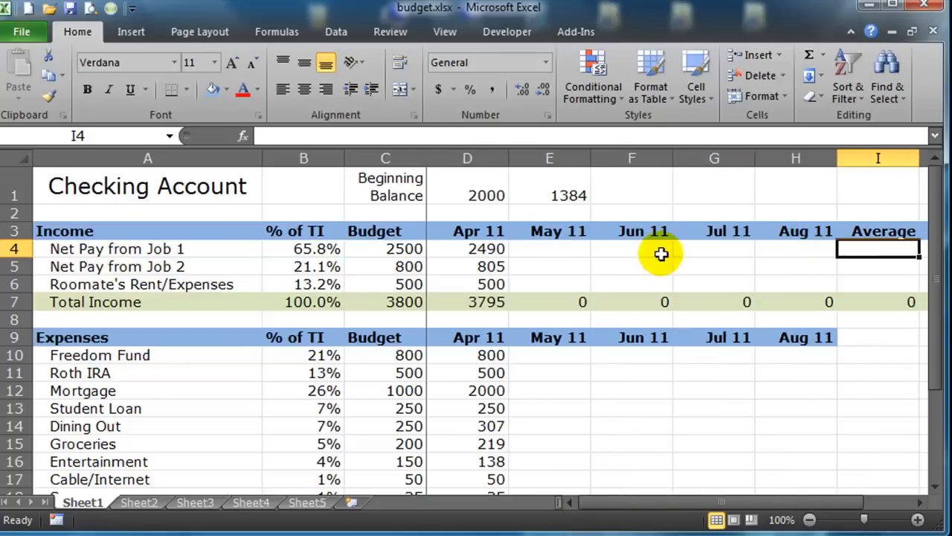
mouse_move(787, 253)
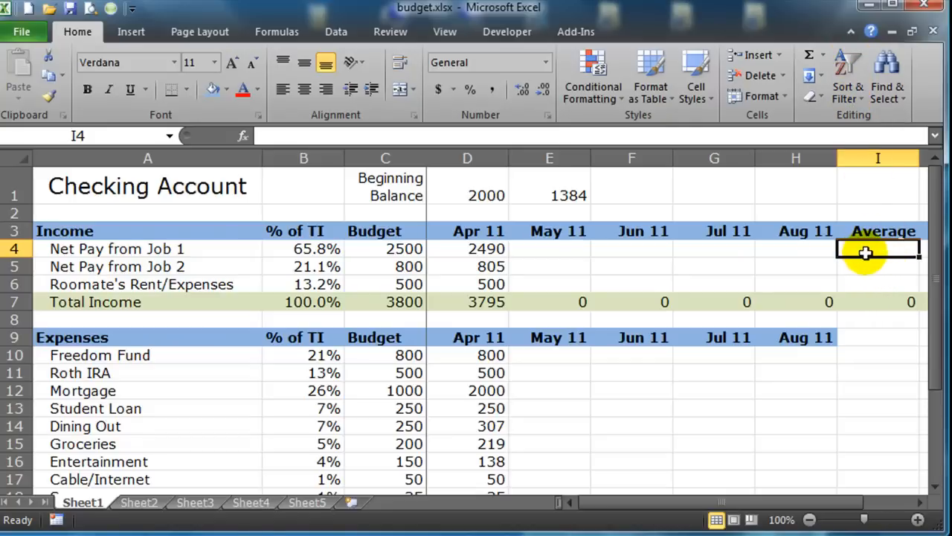
mouse_move(810, 62)
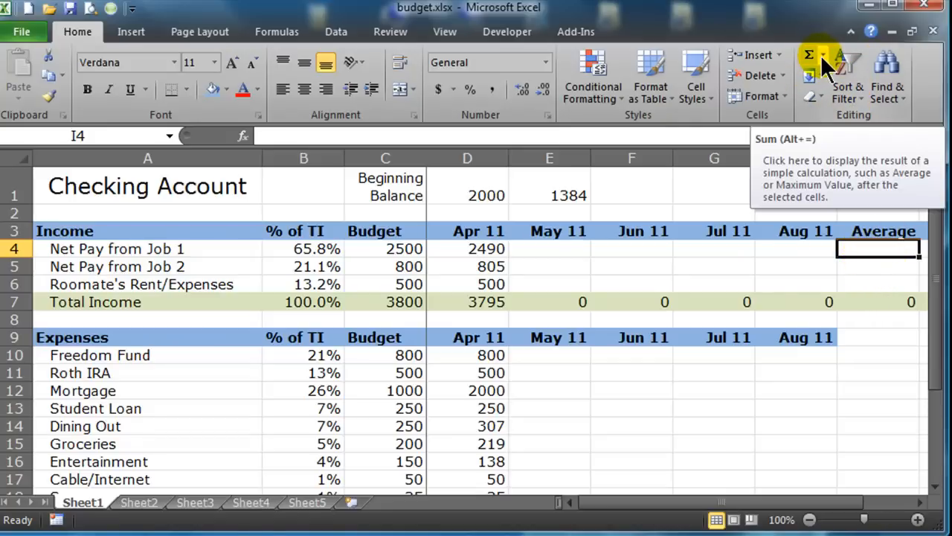
mouse_move(825, 66)
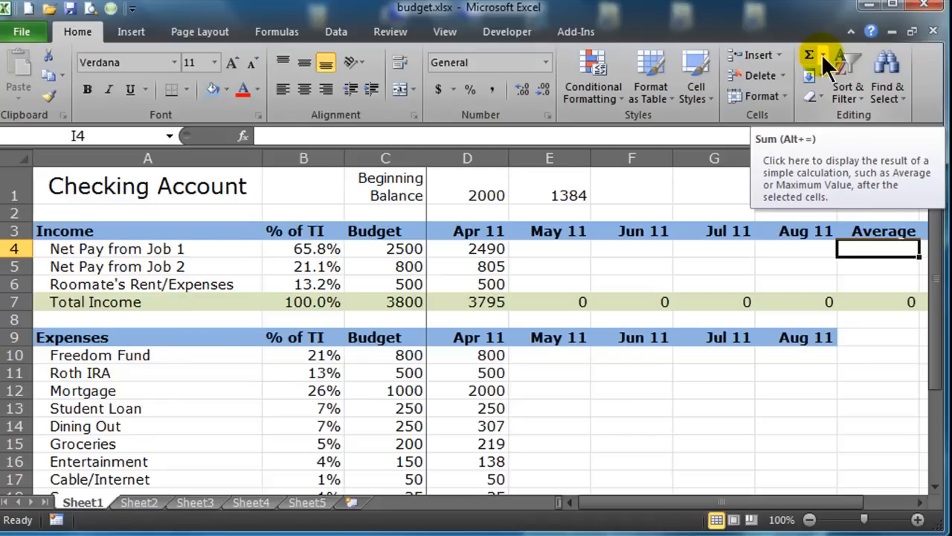
Enter =AVERAGE(D4:H4) in I4 so Job 1's pay averages 2490
click(810, 55)
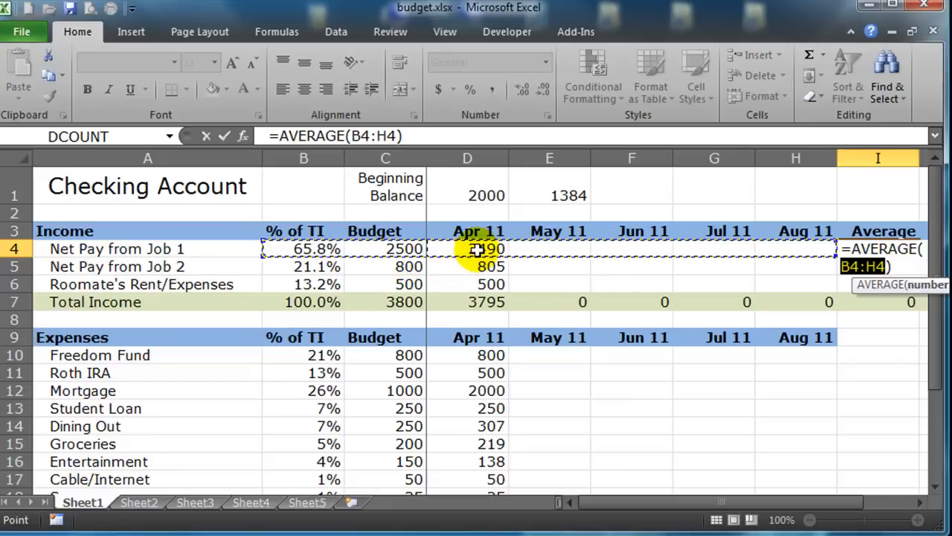
mouse_move(800, 250)
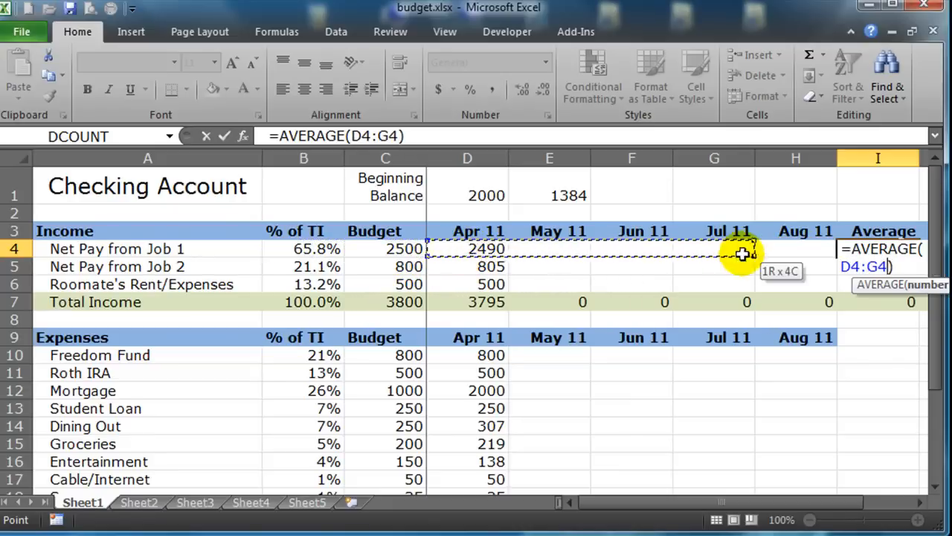
drag(744, 253, 796, 253)
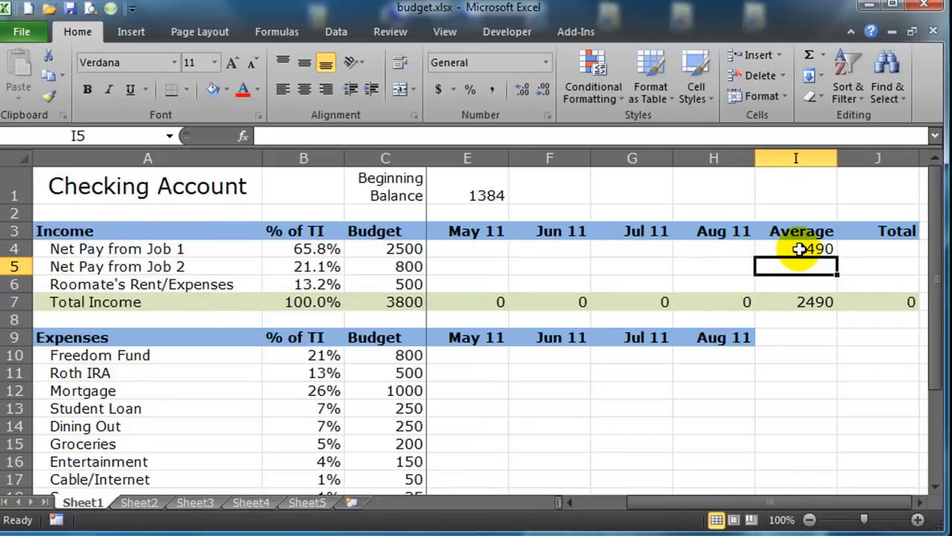
mouse_move(166, 256)
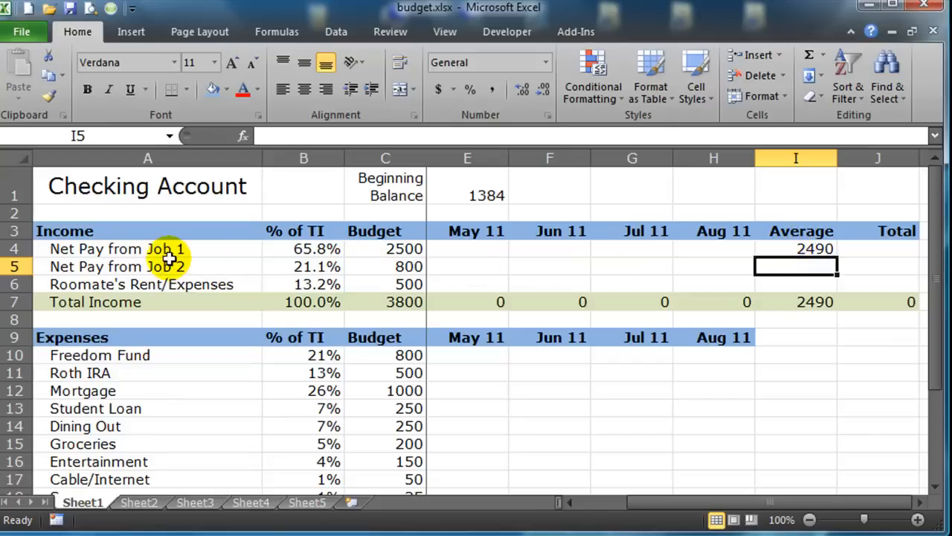
mouse_move(475, 419)
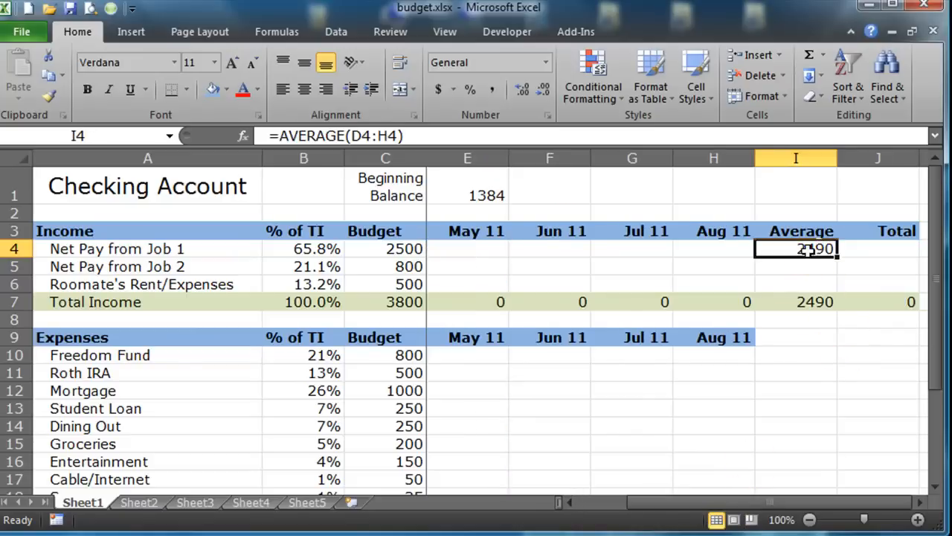
Fill the Average formula down to Job 2 and Roommate's Rent rows and check Total Income's SUM shows 3795
drag(836, 253, 836, 288)
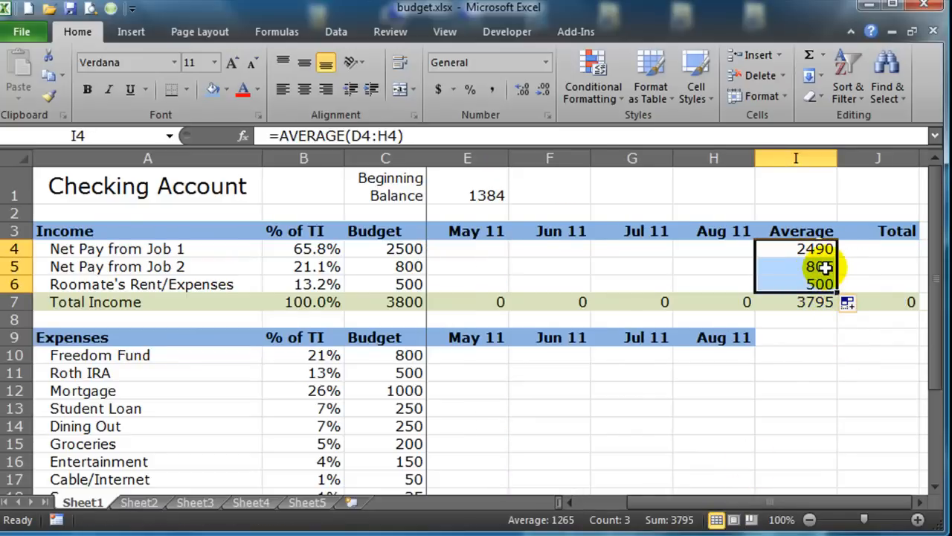
mouse_move(798, 300)
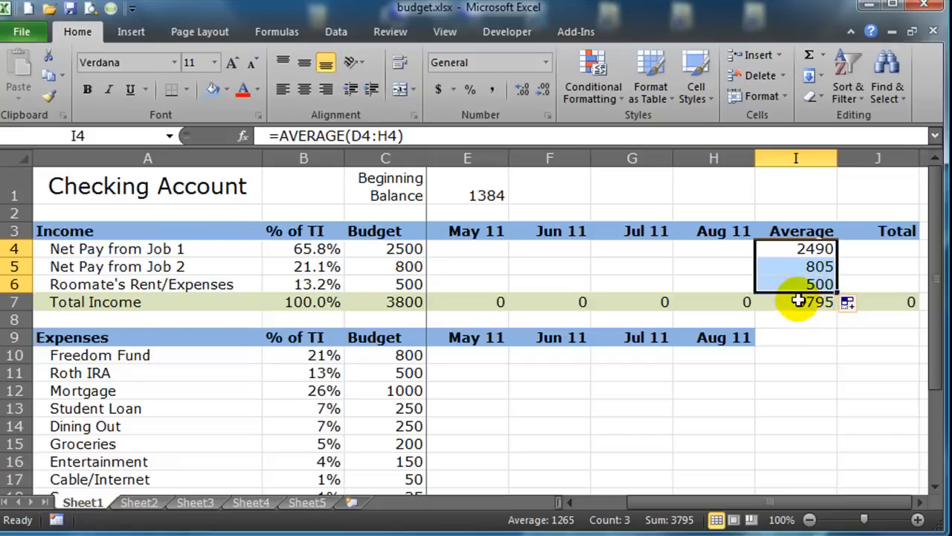
click(795, 301)
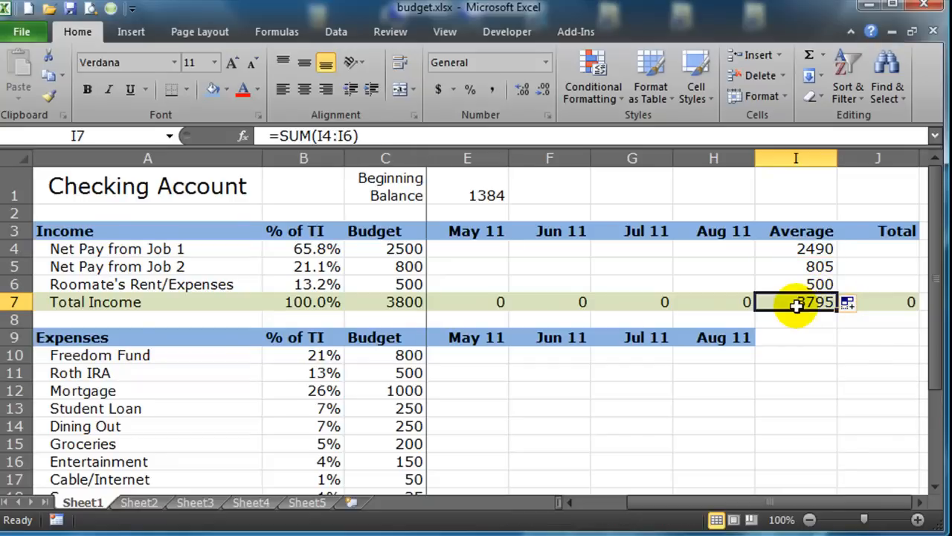
mouse_move(869, 250)
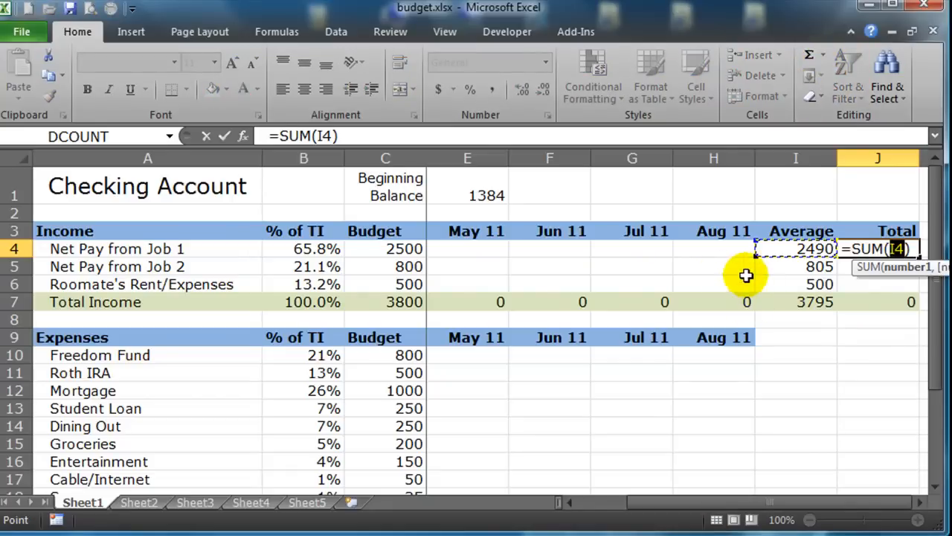
Enter =SUM(D4:H4) in J4 so Job 1's total reads 2490
click(714, 249)
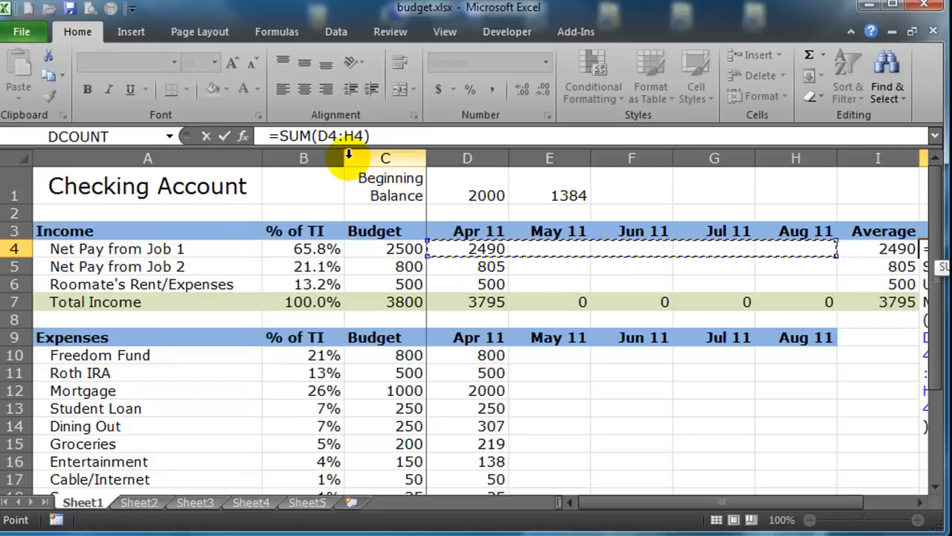
mouse_move(479, 261)
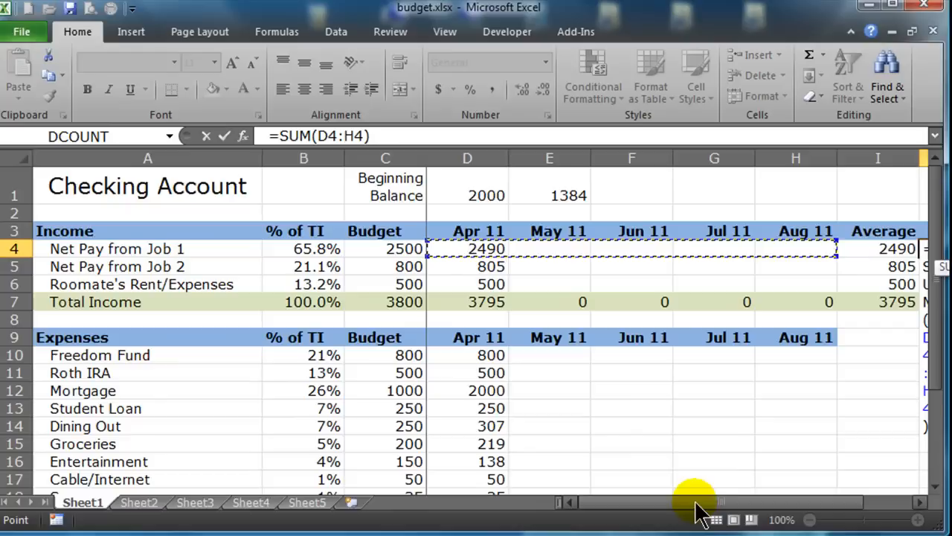
scroll(right, 3)
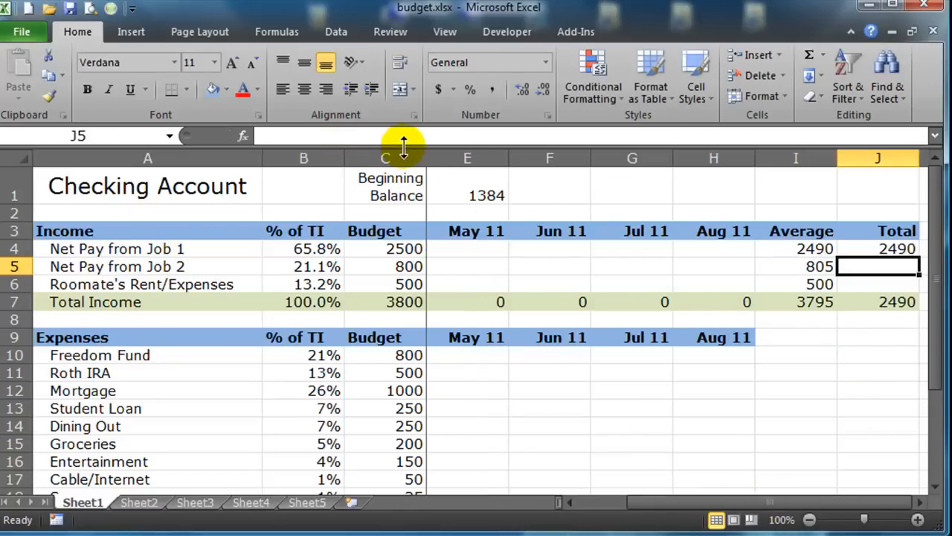
click(877, 249)
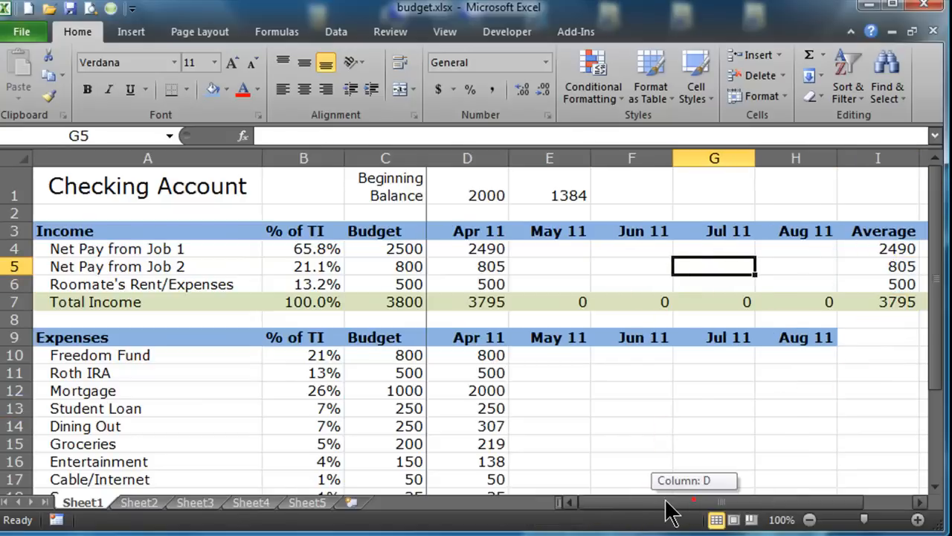
Enter Job 1's May actual pay of 1400 and continue with the next month's amount
click(549, 266)
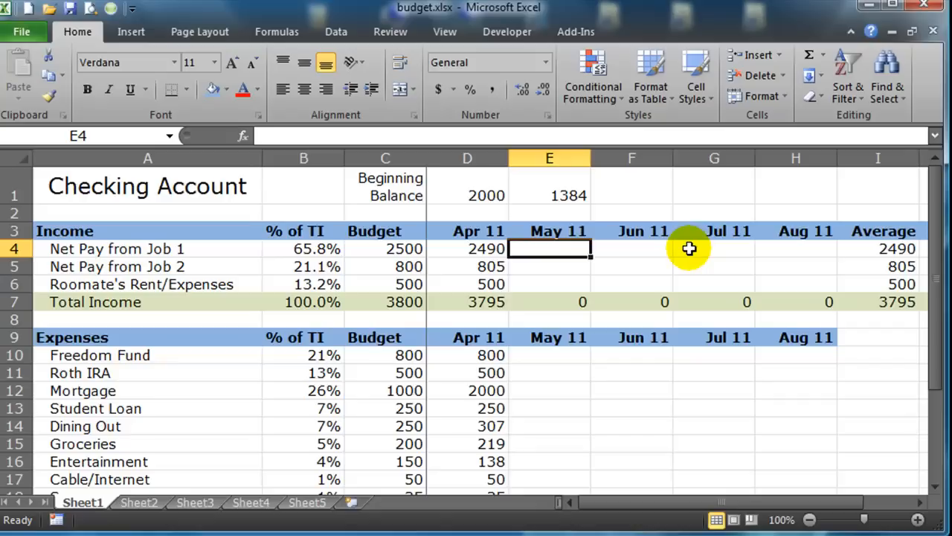
text(1400)
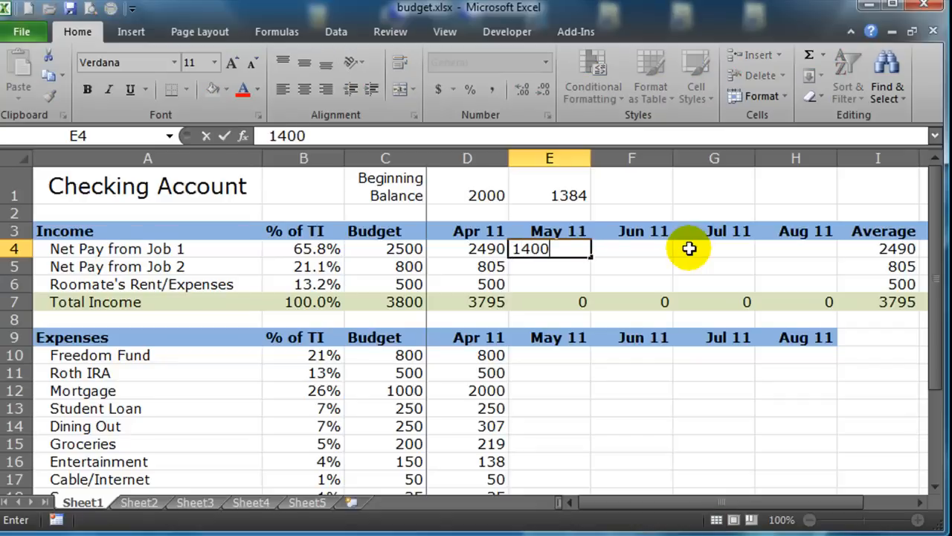
text(24)
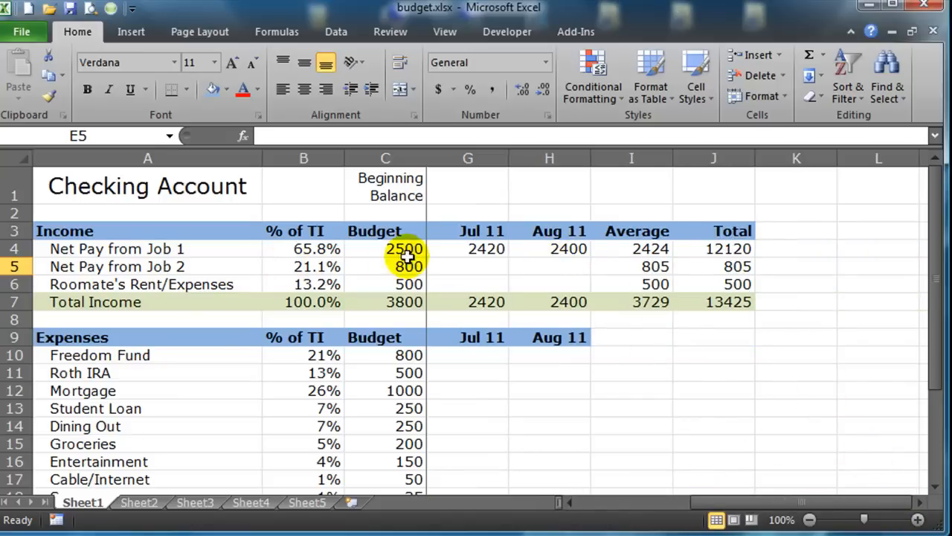
Check Job 1's Average cell, still reading 2424 from April-to-August pay
click(636, 249)
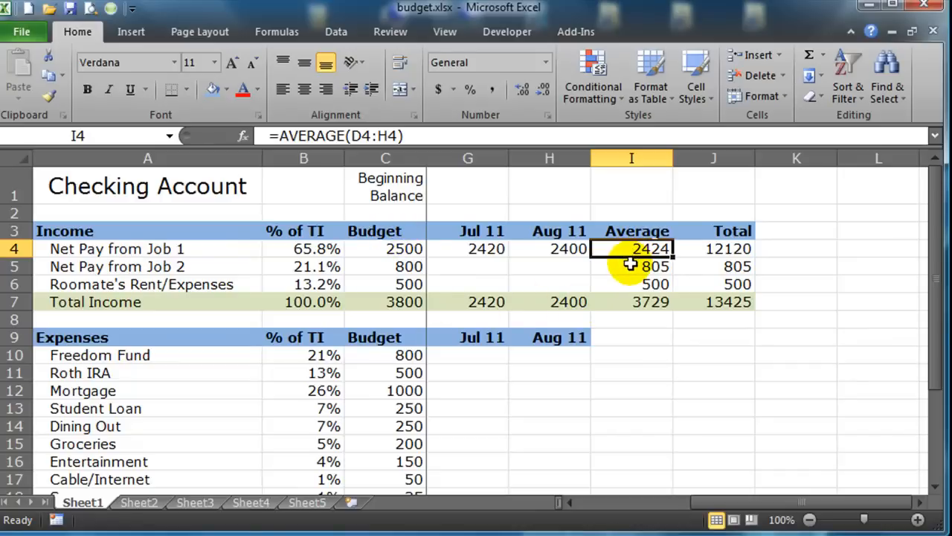
mouse_move(661, 266)
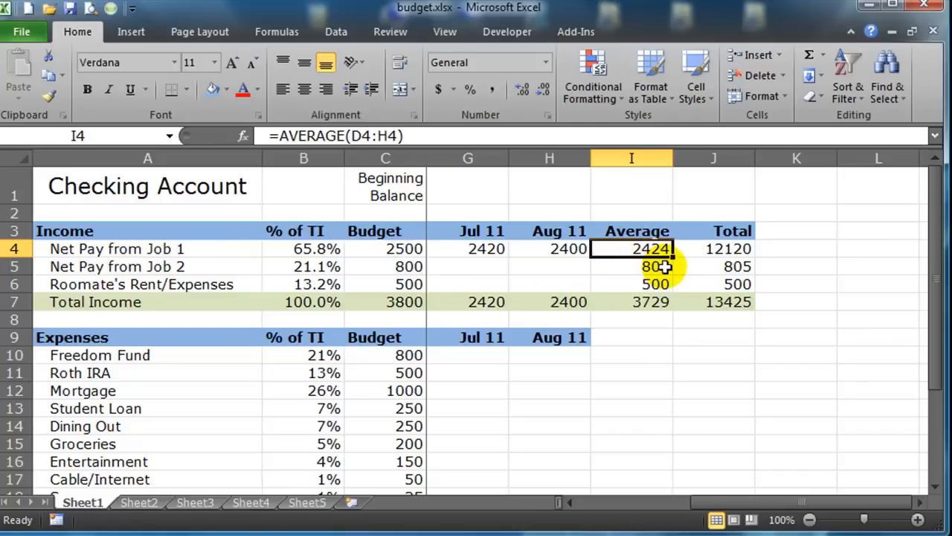
mouse_move(443, 265)
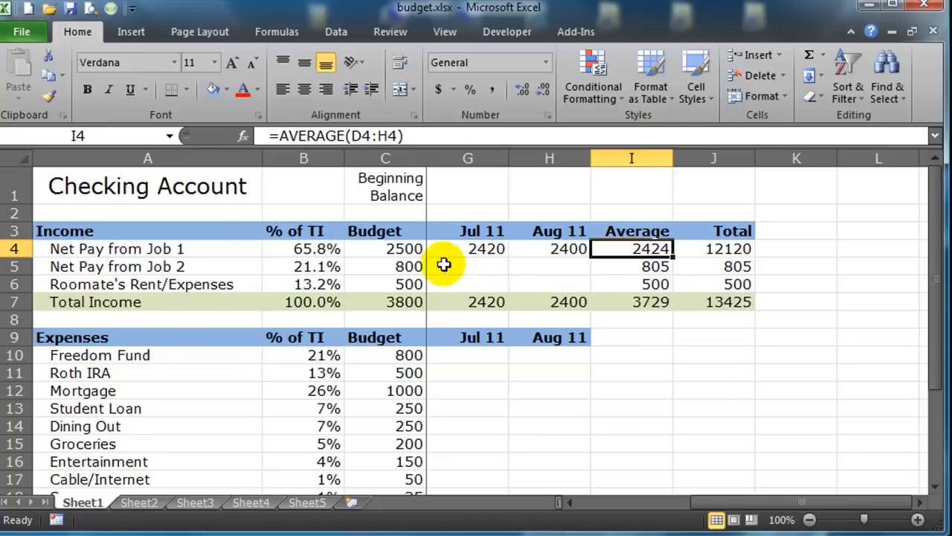
Raise Job 1's budget to 2525 and review the Job 2 average and Job 1 total formulas
click(386, 249)
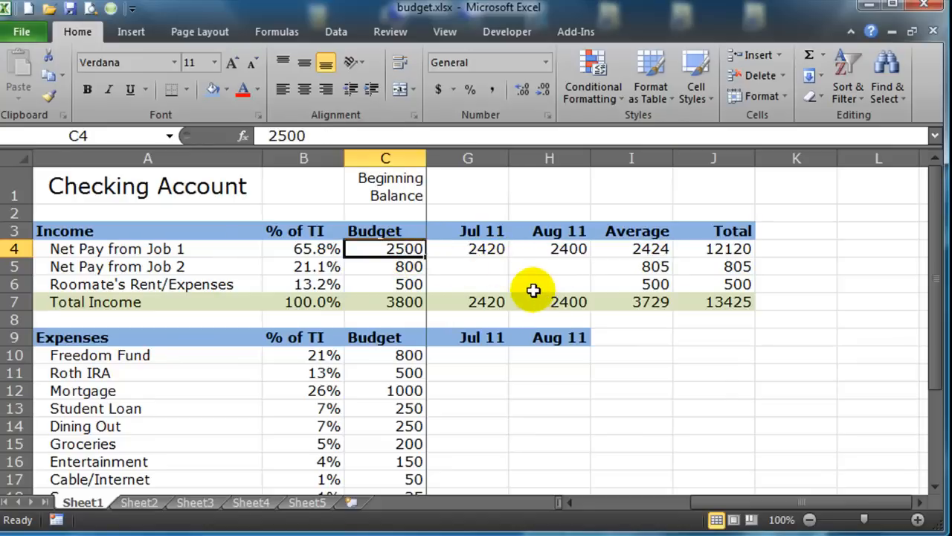
text(25)
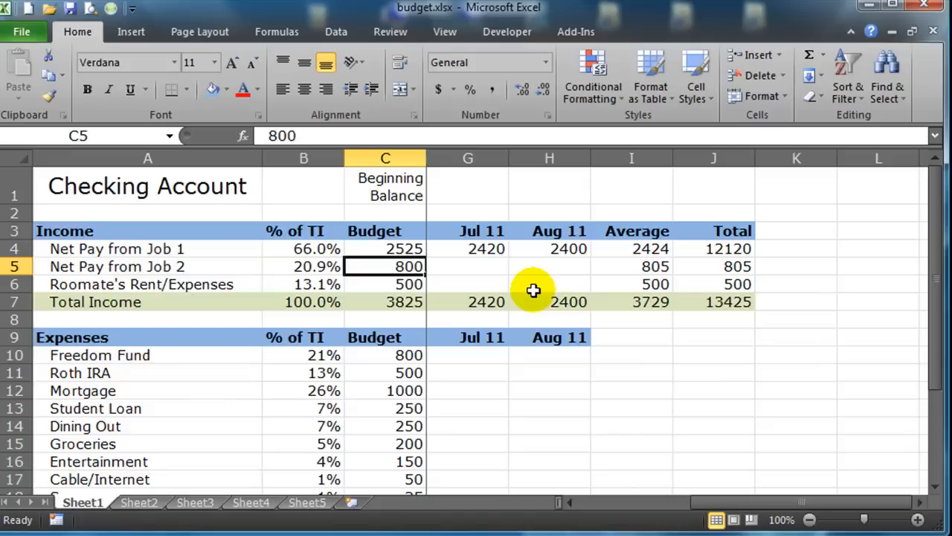
mouse_move(638, 268)
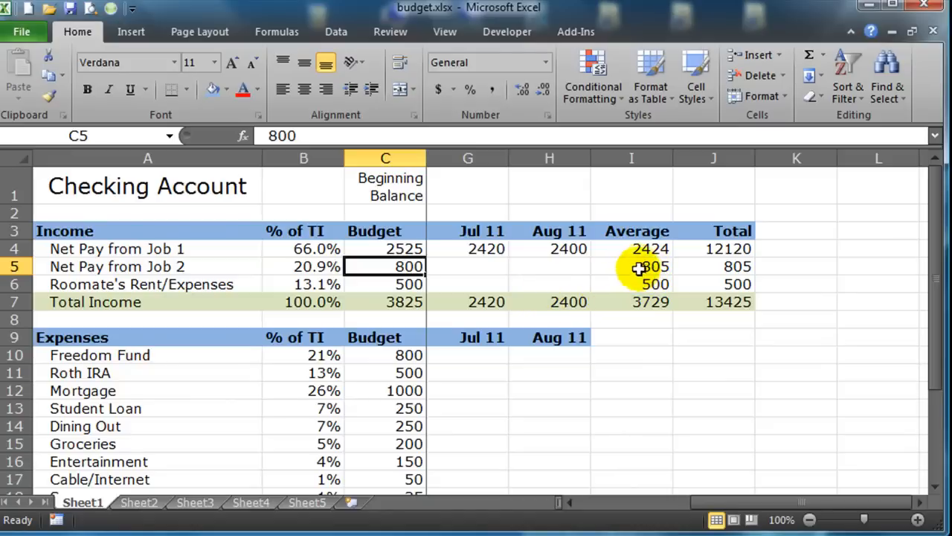
click(631, 266)
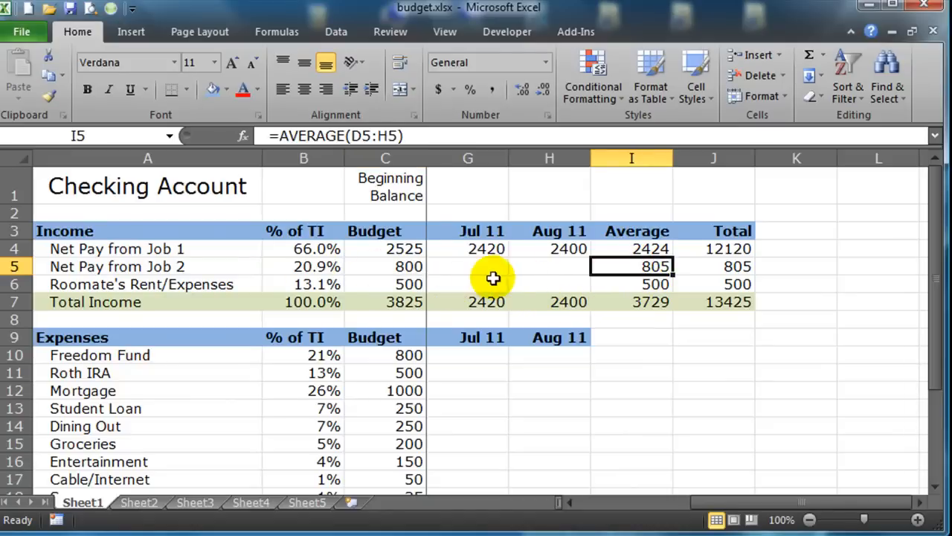
mouse_move(464, 274)
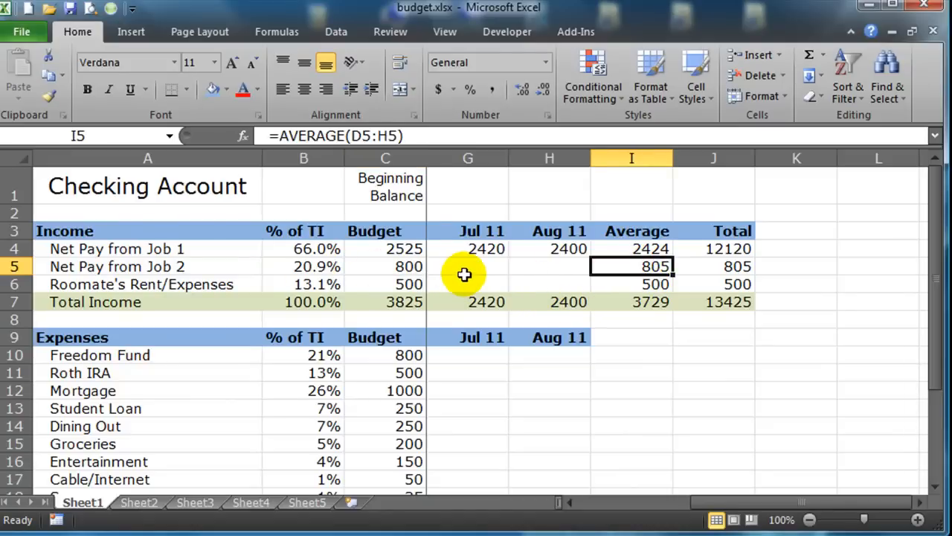
click(732, 248)
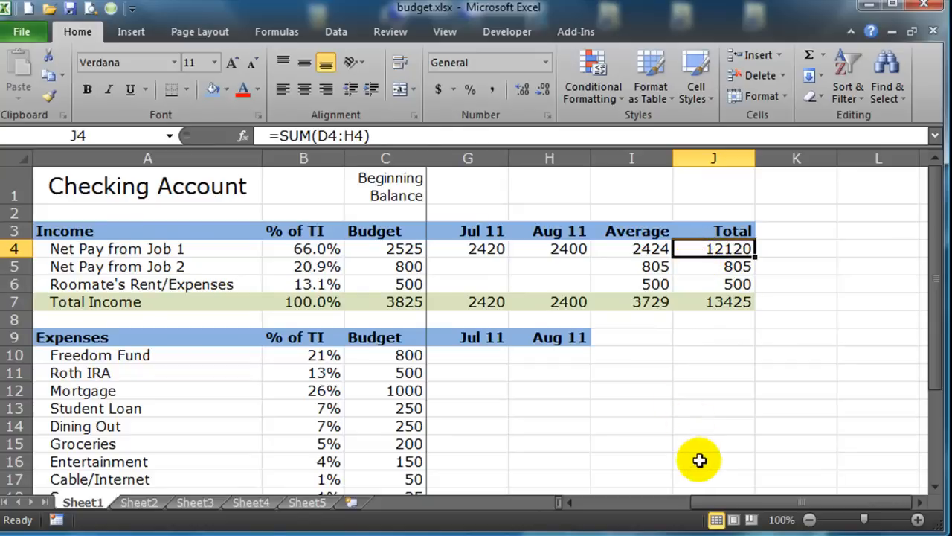
mouse_move(693, 405)
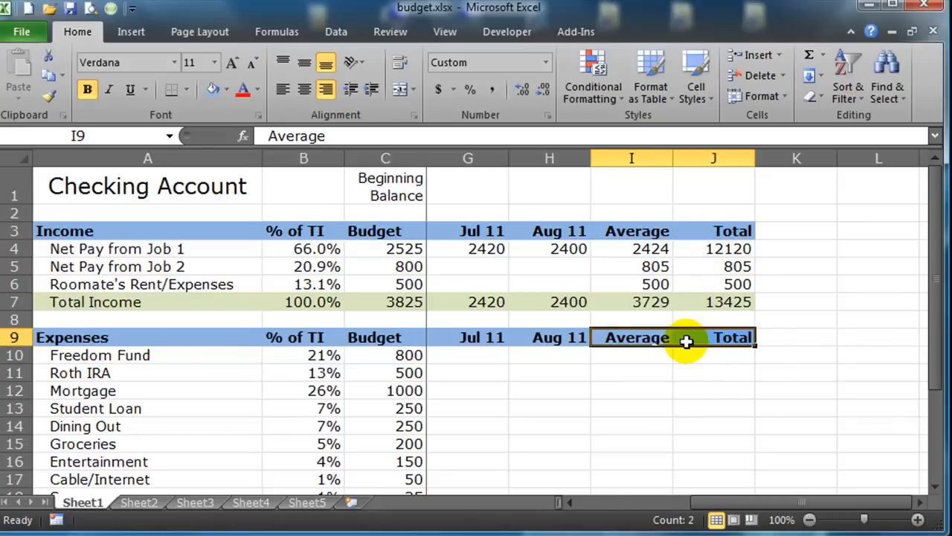
Enter =AVERAGE(D10:H10) and =SUM(D10:H10) for Freedom Fund, both showing 800
click(631, 372)
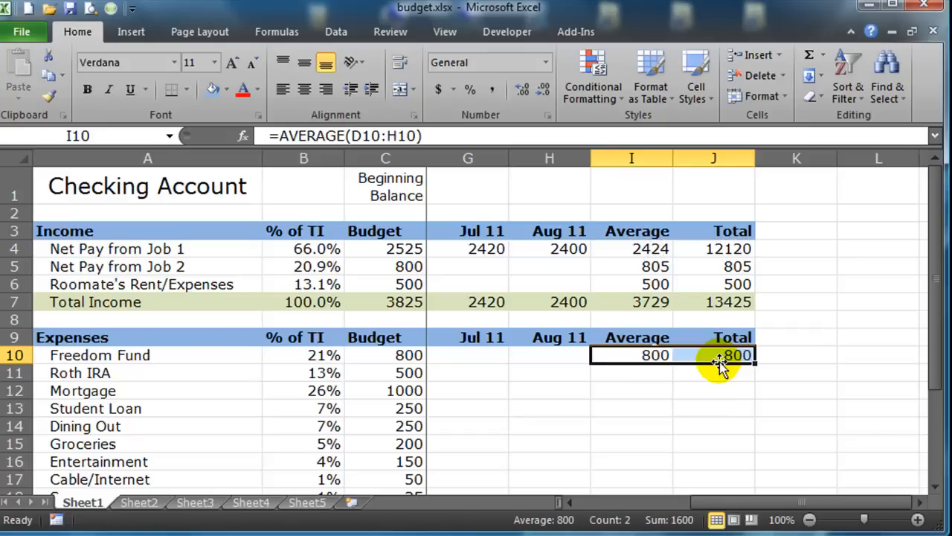
mouse_move(648, 491)
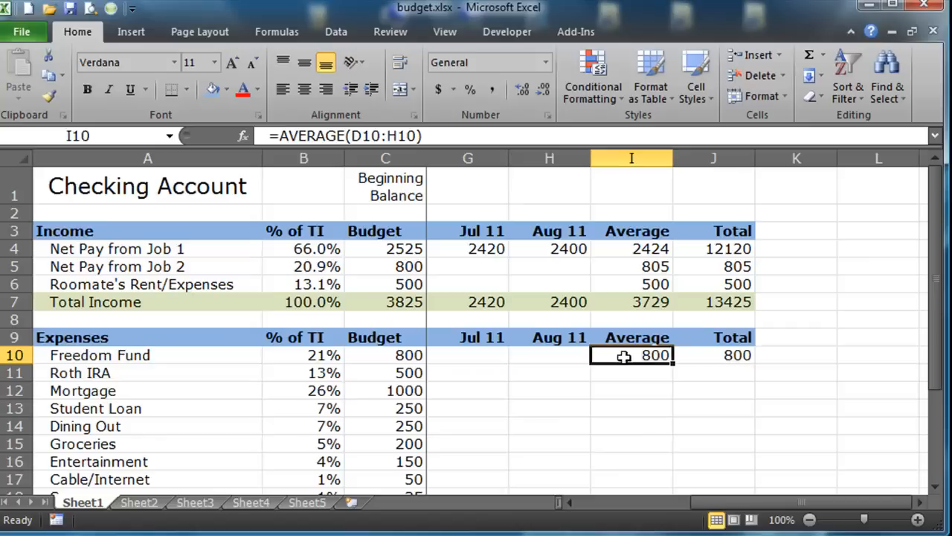
double_click(631, 354)
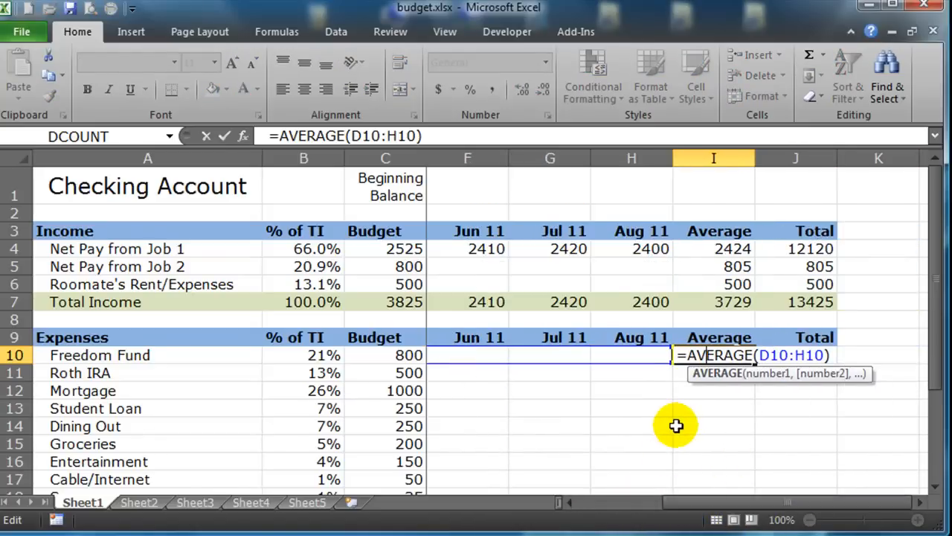
key(Tab)
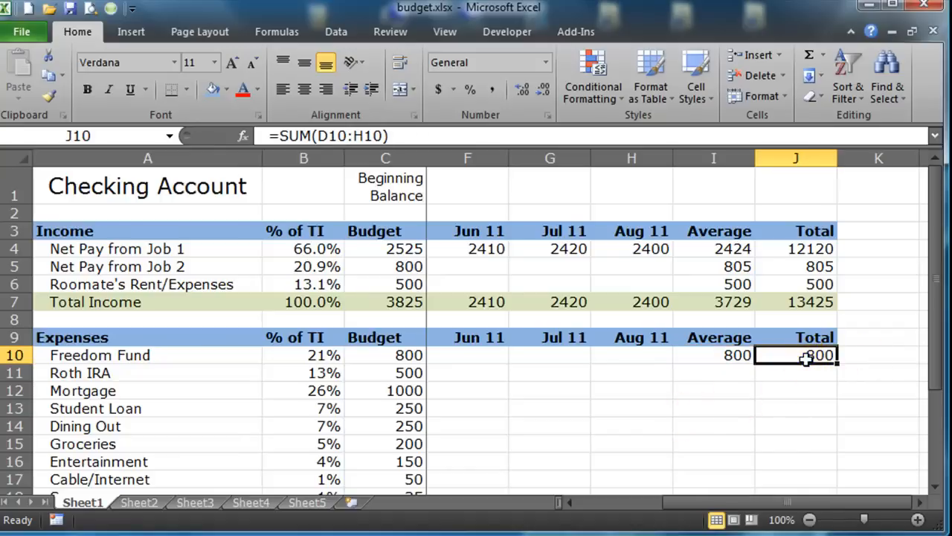
double_click(794, 354)
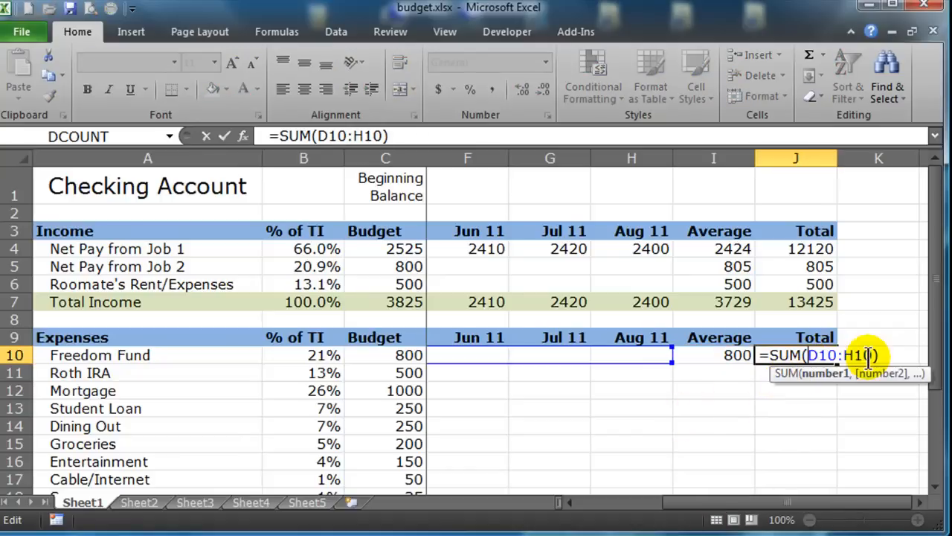
key(Enter)
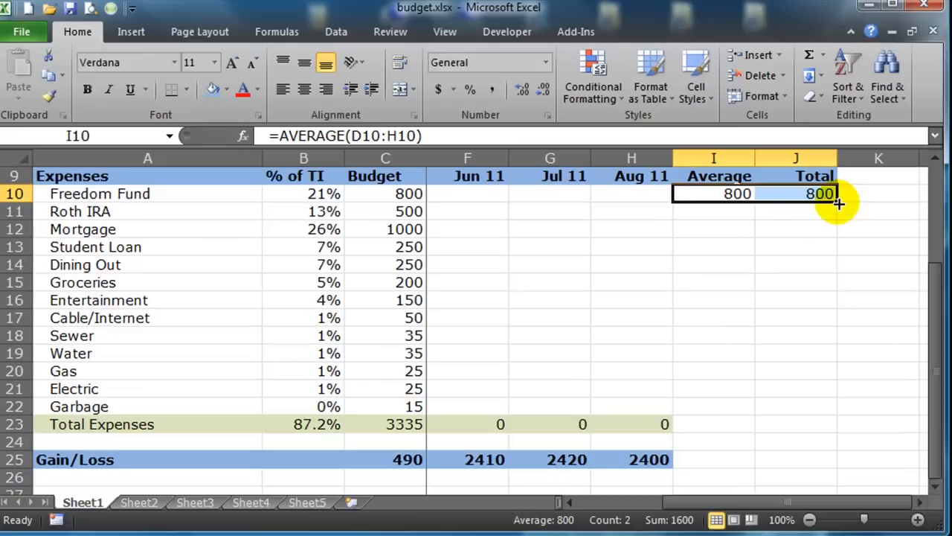
Fill the Average and Total formulas down every expense row and check the copied Gain/Loss cells
drag(839, 203, 821, 430)
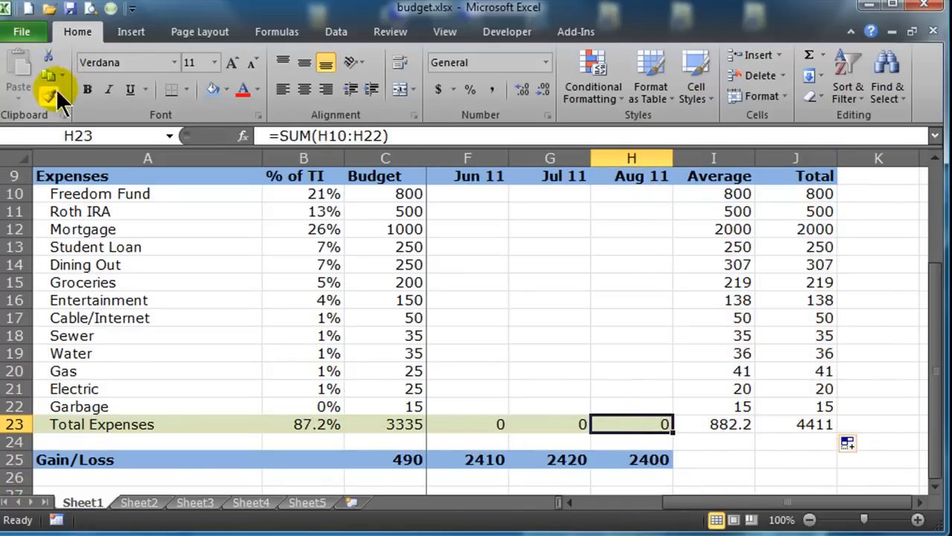
click(631, 458)
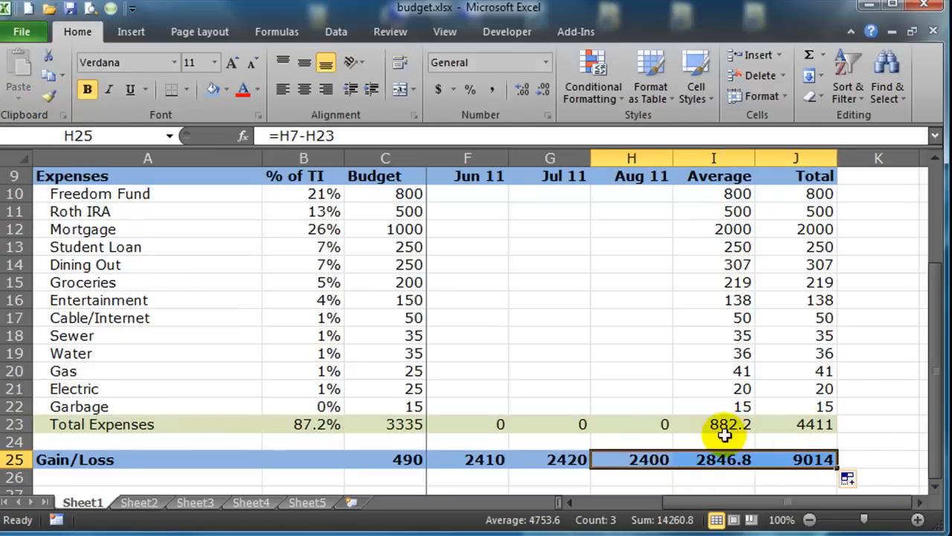
click(631, 370)
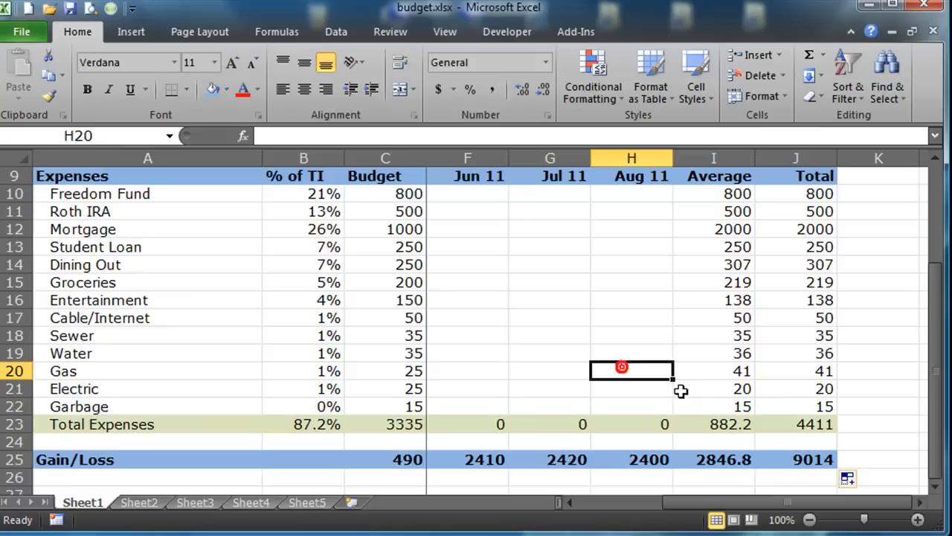
click(714, 458)
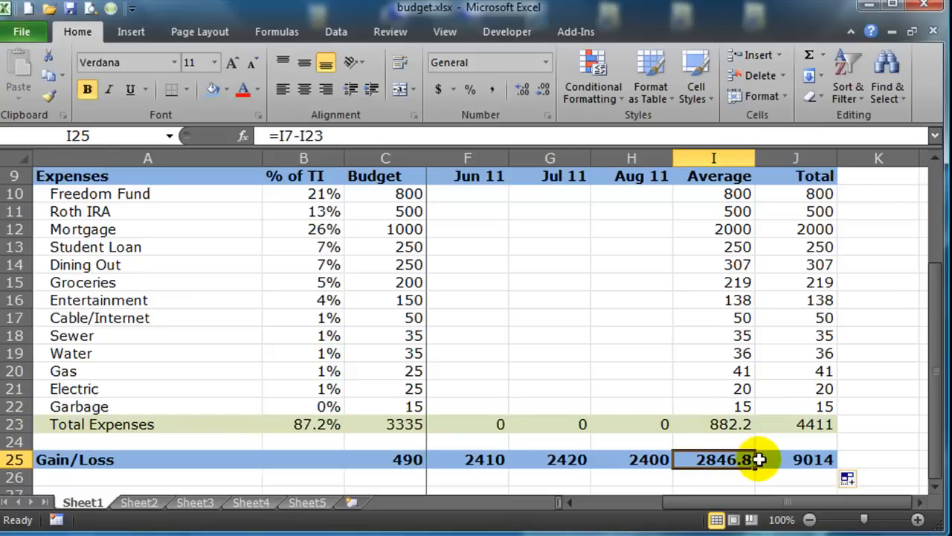
mouse_move(781, 458)
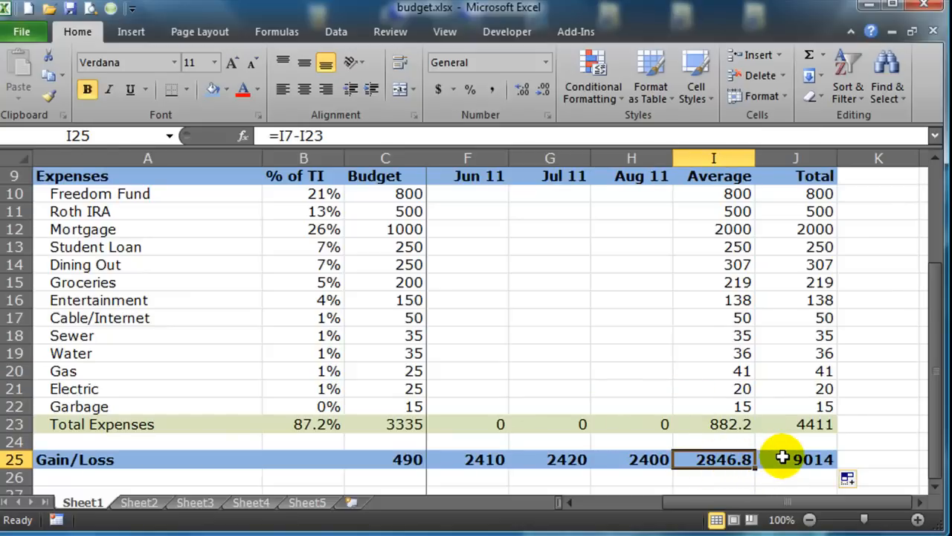
click(796, 458)
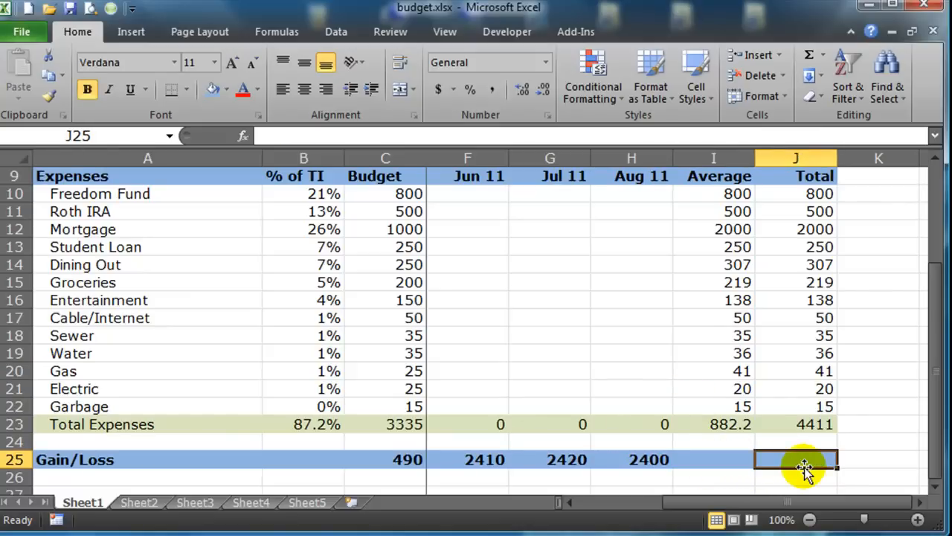
click(713, 458)
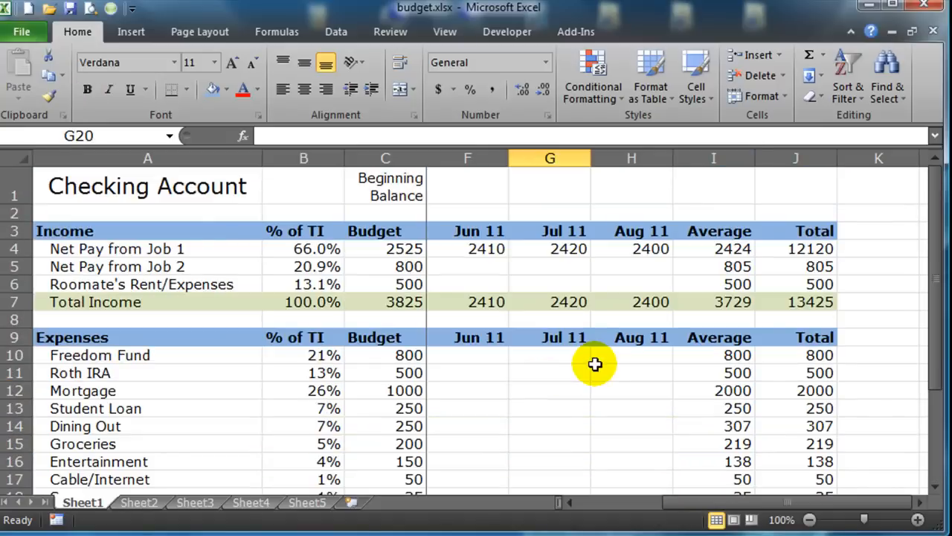
Enter Entertainment actuals 160, 200, 190, 180 in E16:H16, lifting the average to 173.6
scroll(down, 3)
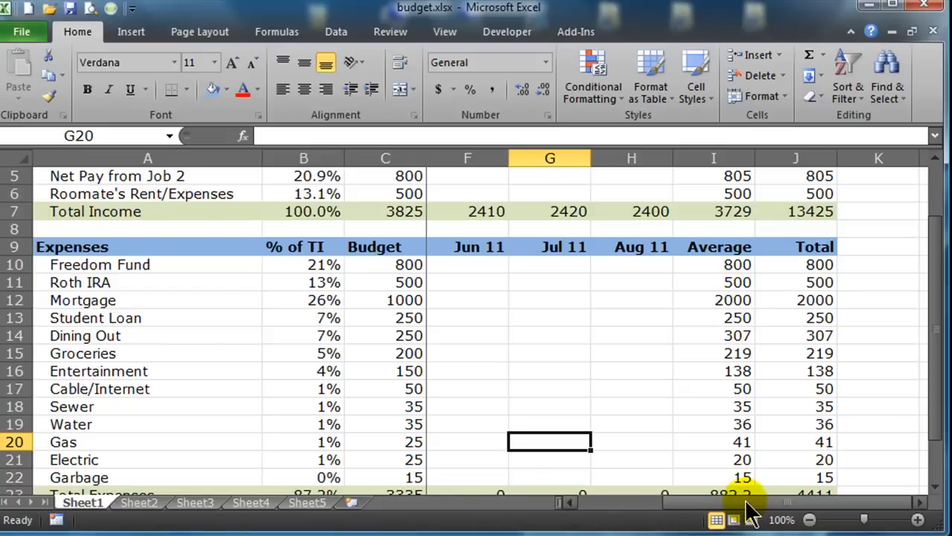
drag(751, 503, 696, 503)
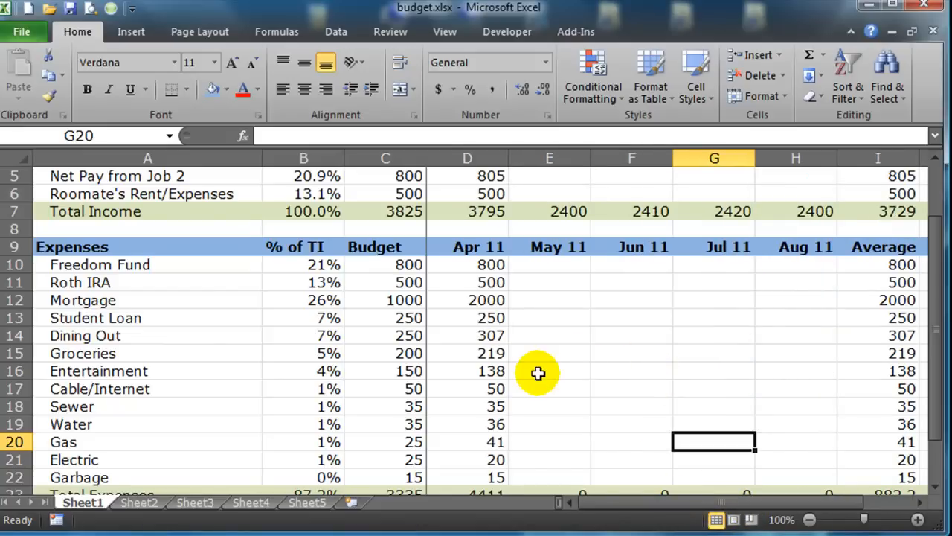
click(549, 370)
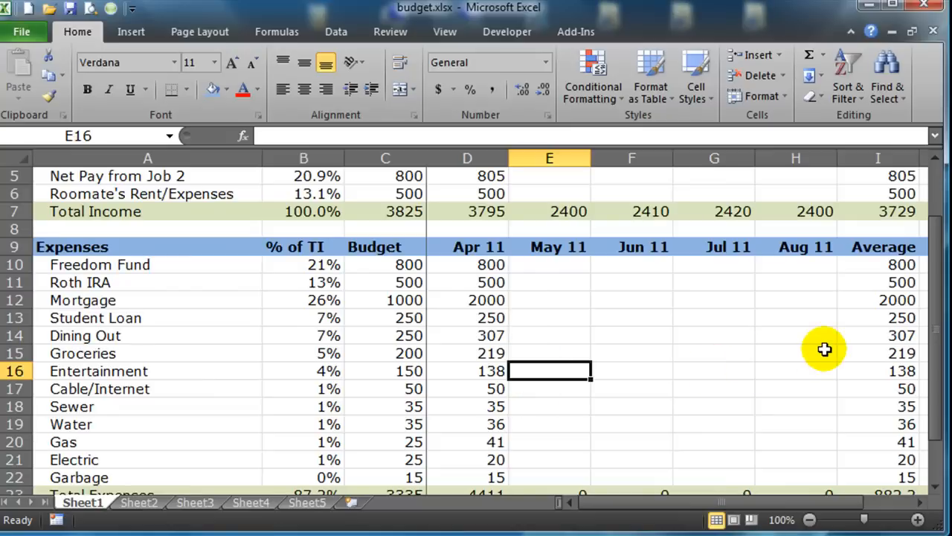
text(190)
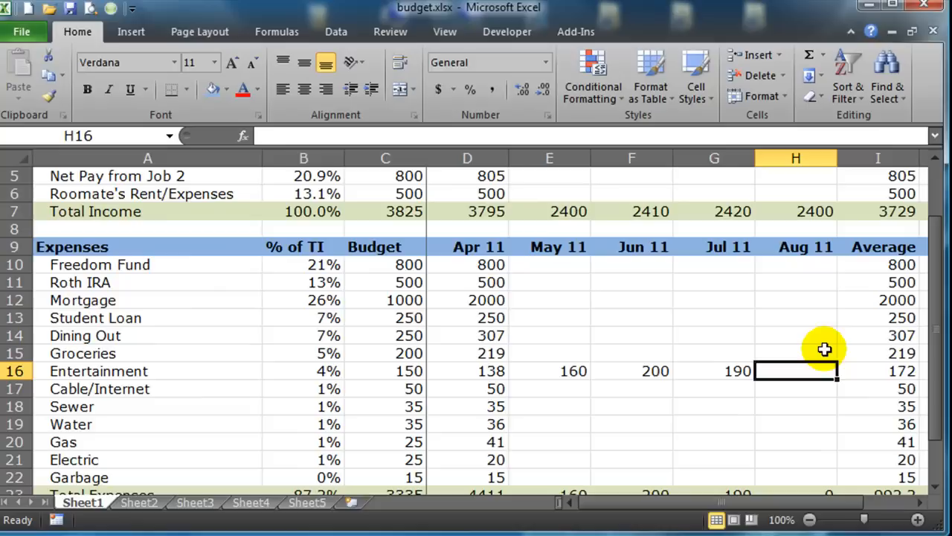
text(180)
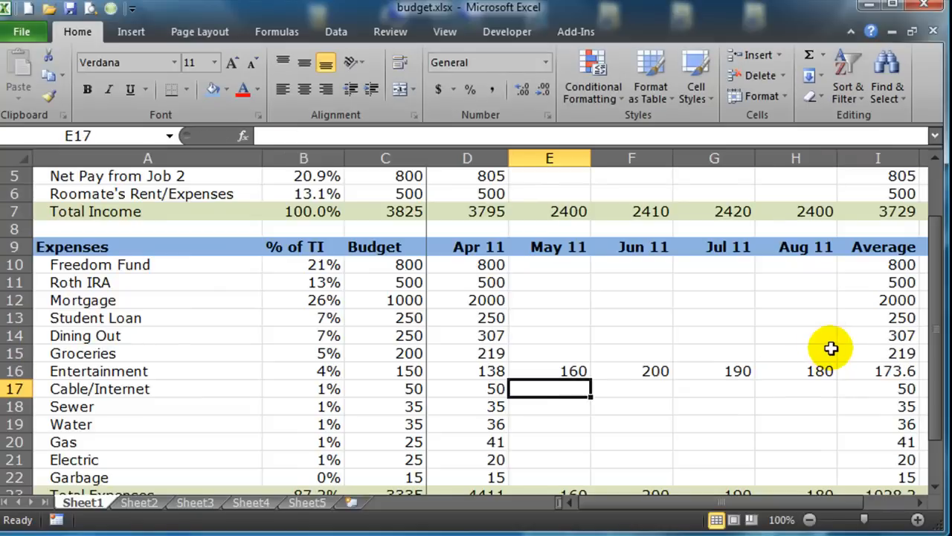
click(878, 371)
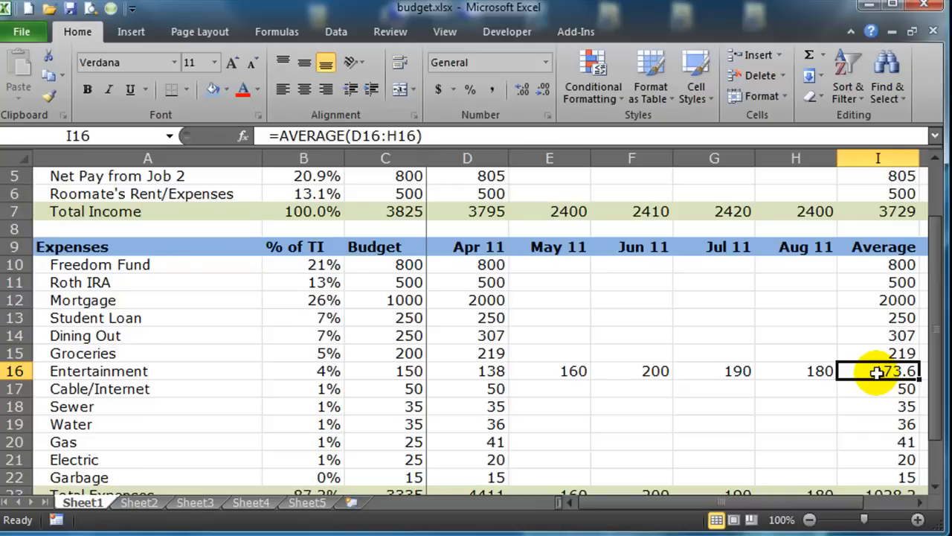
mouse_move(855, 396)
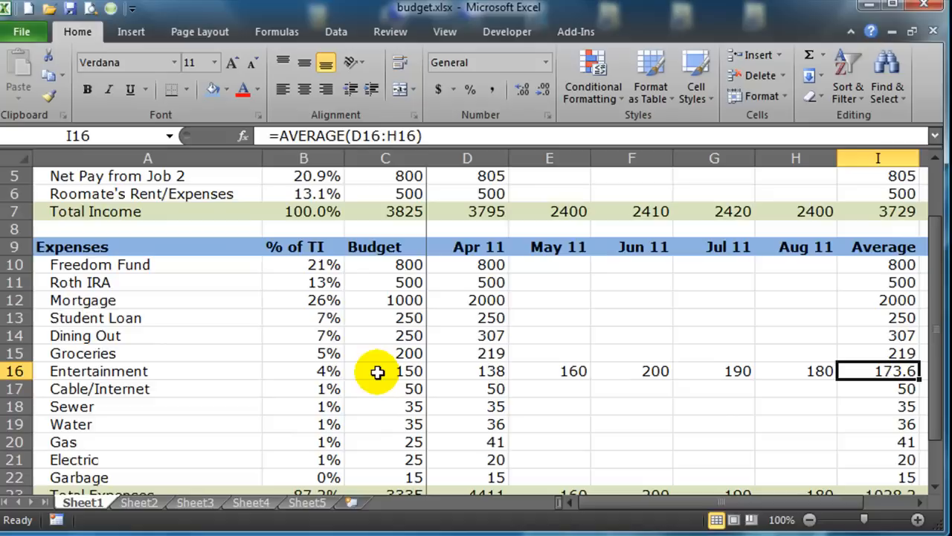
Change the Entertainment budget in C16 to 175 and confirm the row total reads 868
click(386, 370)
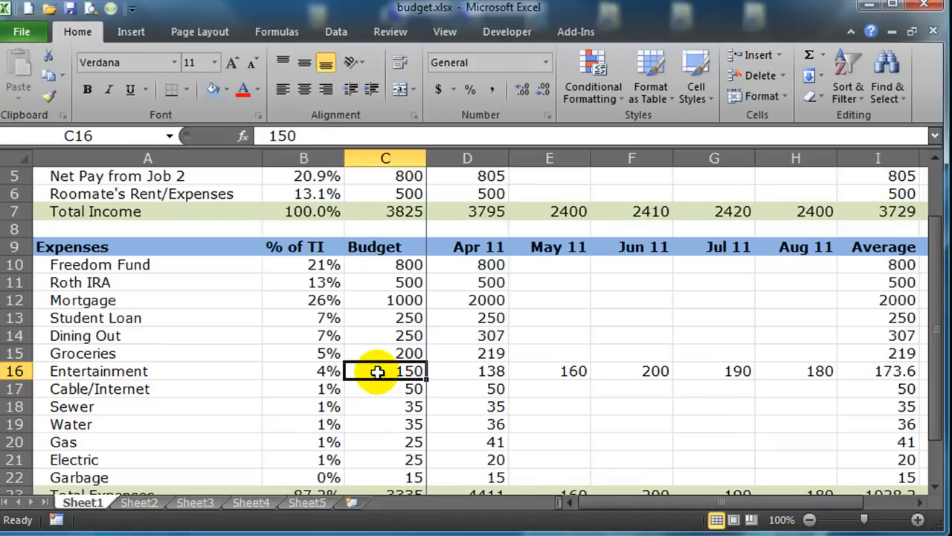
mouse_move(816, 369)
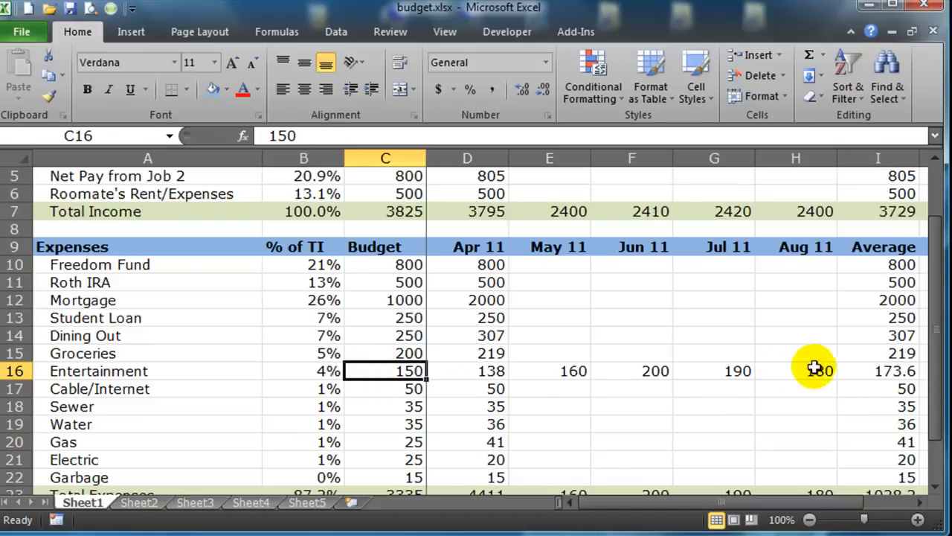
mouse_move(806, 368)
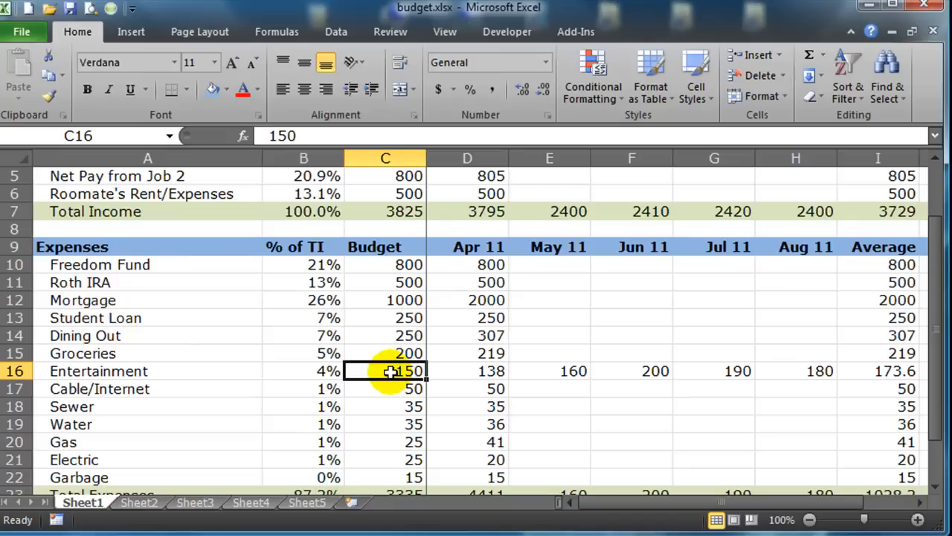
text(175)
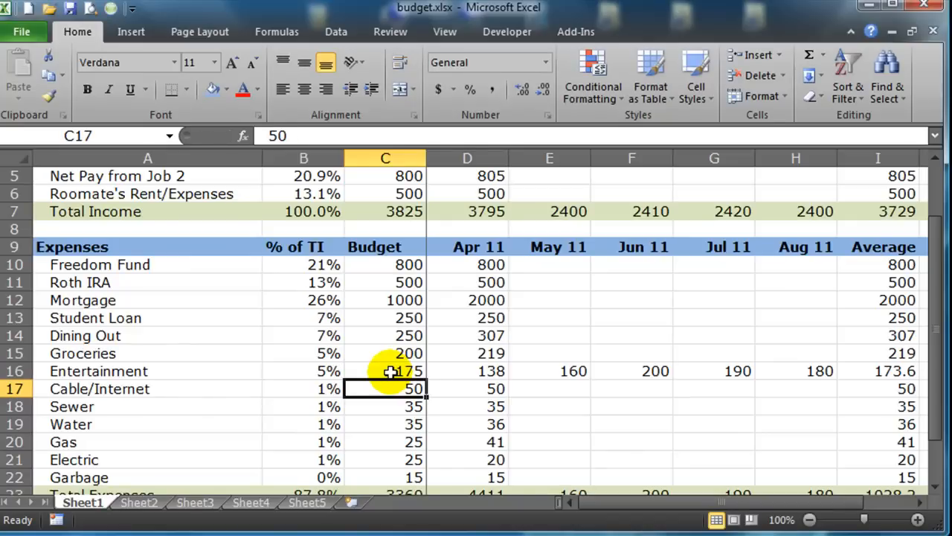
mouse_move(552, 384)
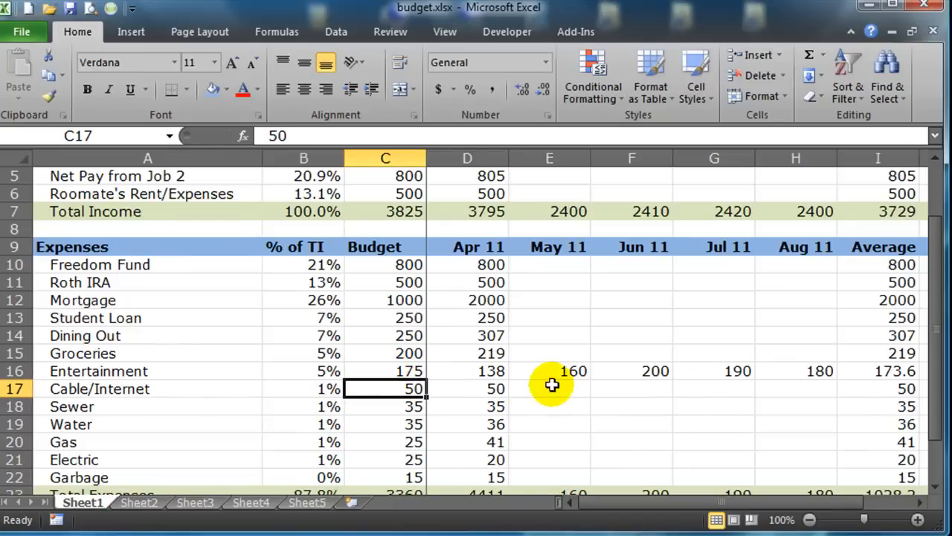
mouse_move(905, 372)
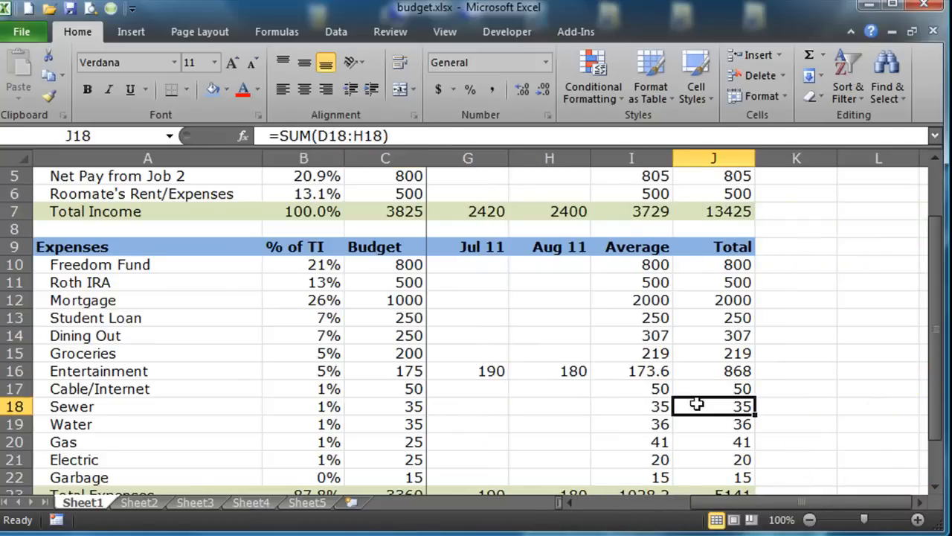
click(713, 370)
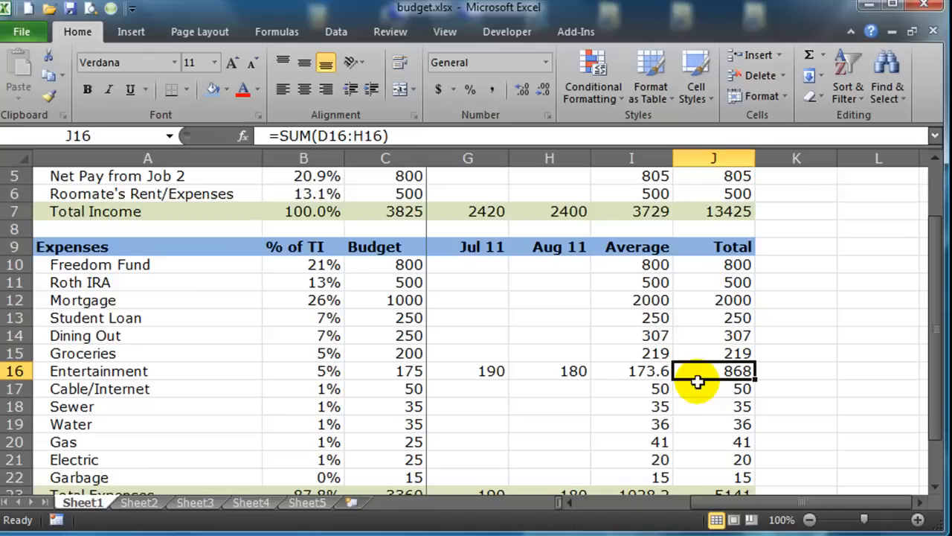
mouse_move(694, 394)
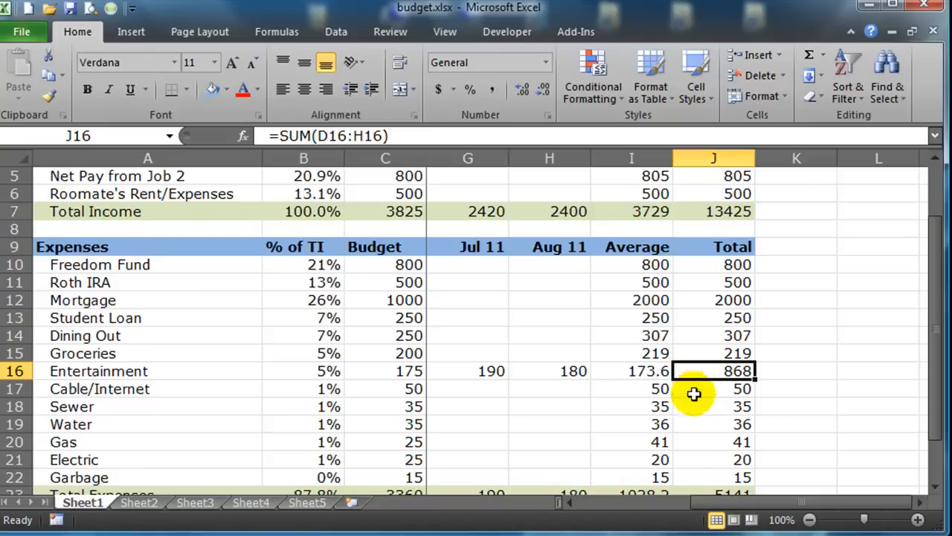
mouse_move(431, 334)
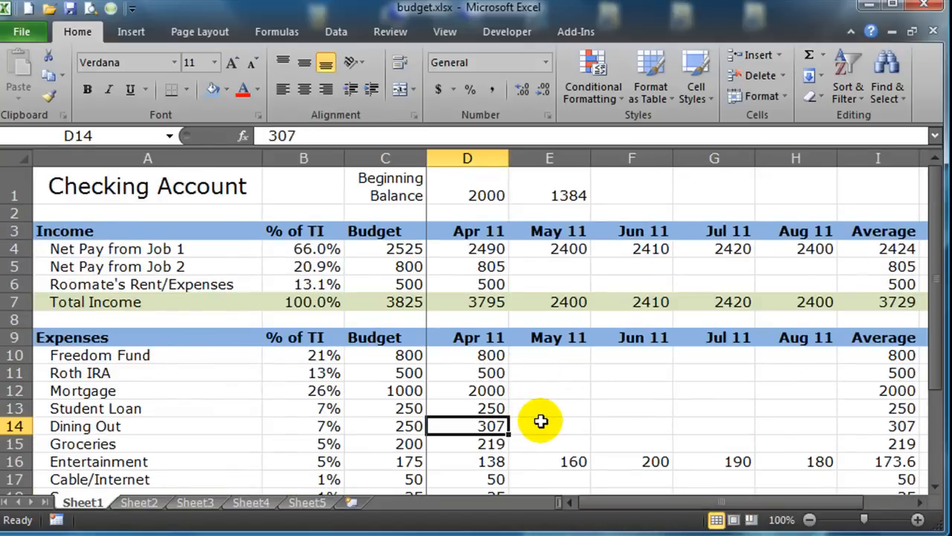
mouse_move(375, 321)
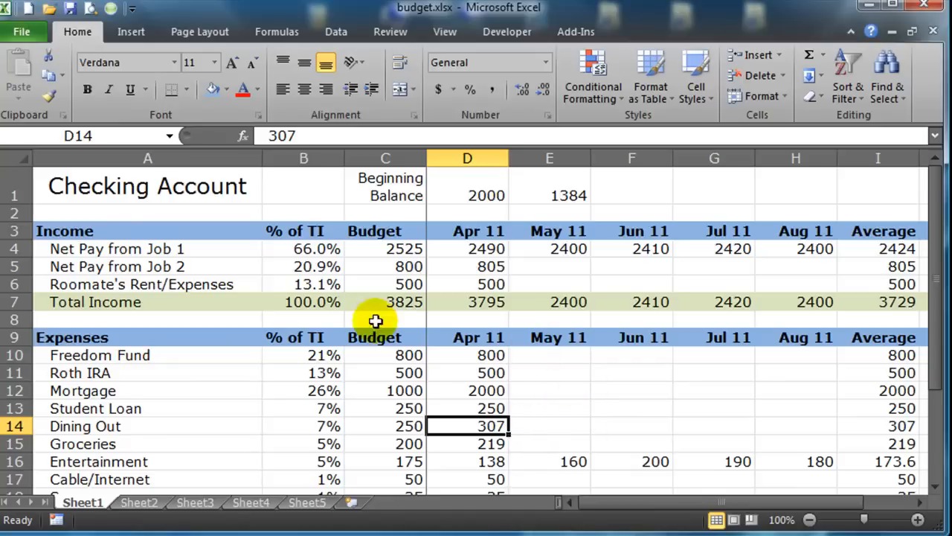
mouse_move(423, 374)
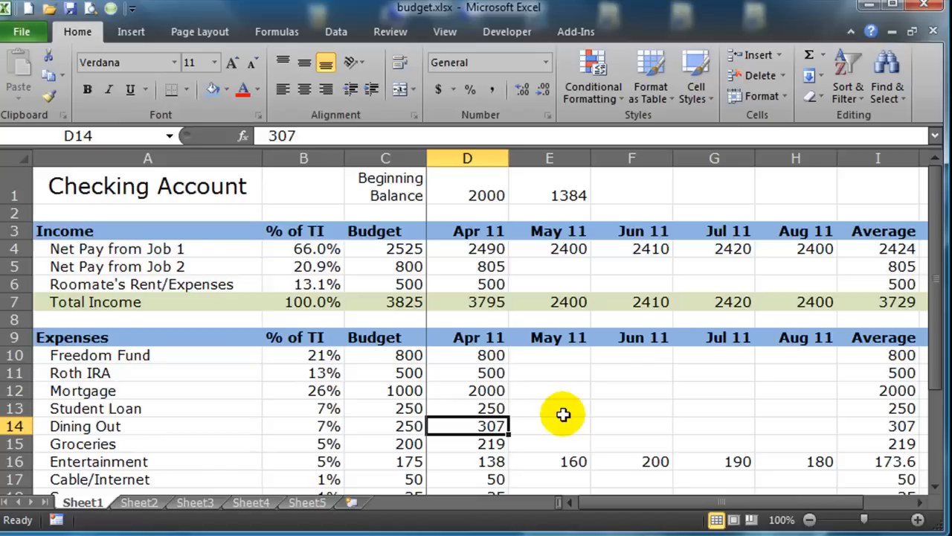
mouse_move(533, 298)
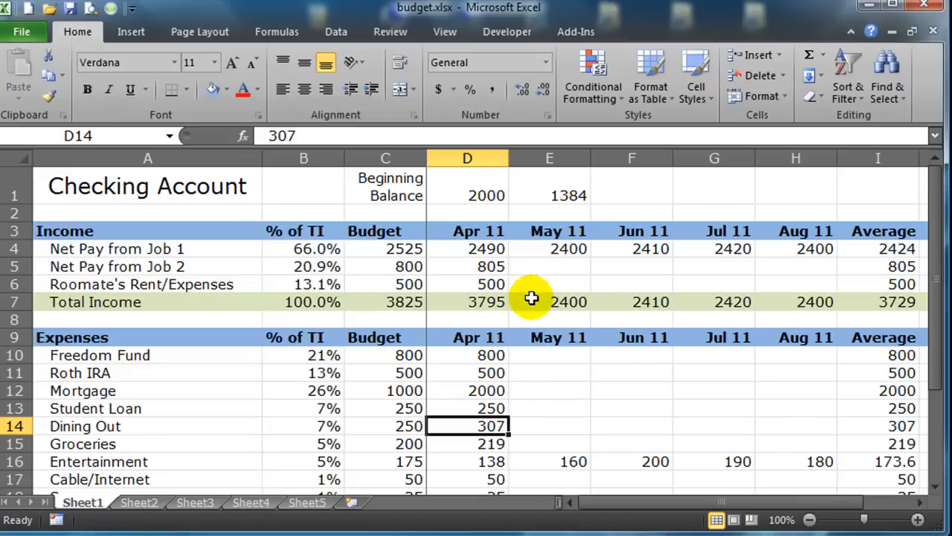
mouse_move(429, 311)
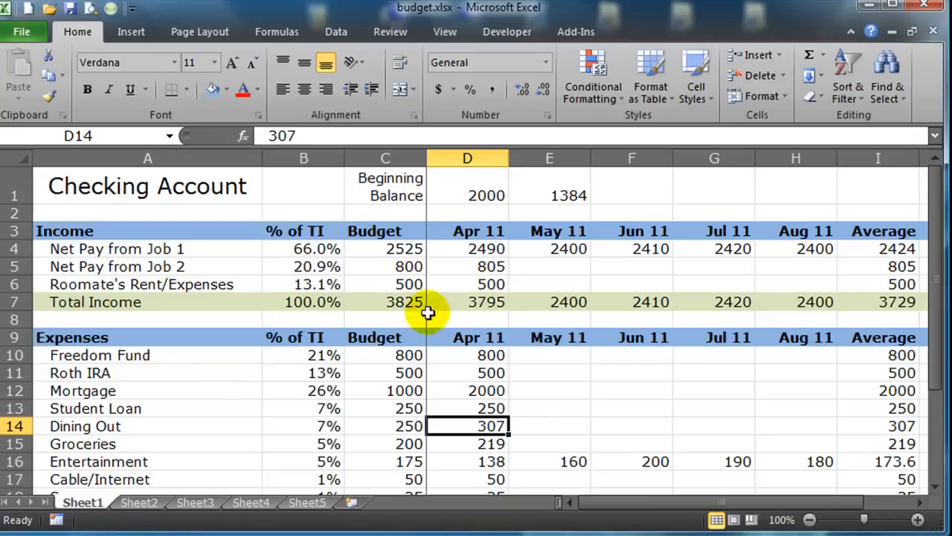